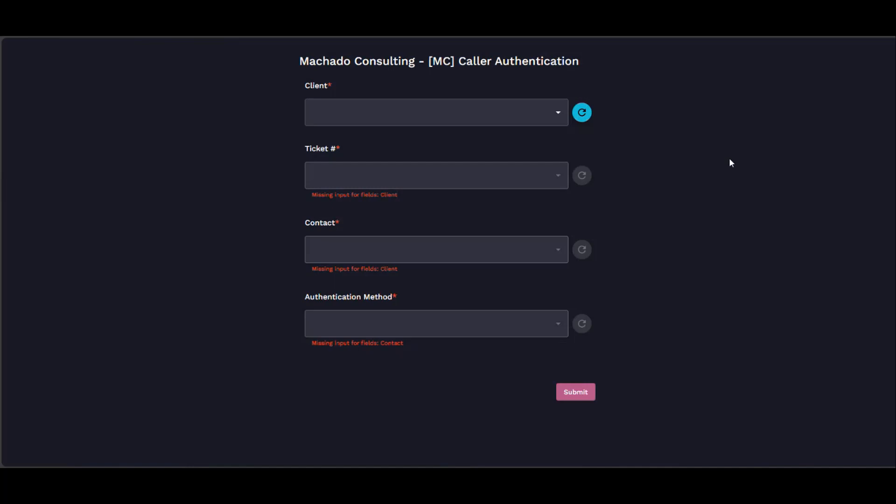
mouse_move(423, 146)
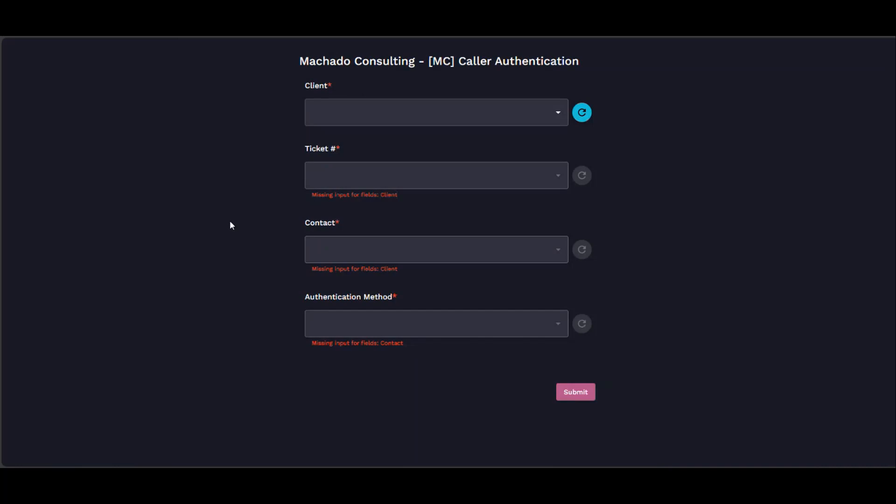
- Select Machado Client Work, ticket 310500 Datto SaaS Archived User Reporting and the caller's contact
click(436, 112)
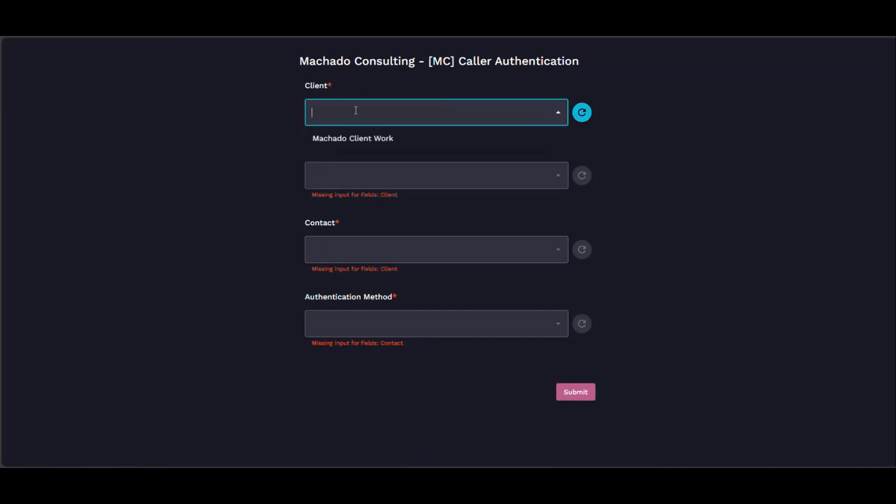
click(353, 138)
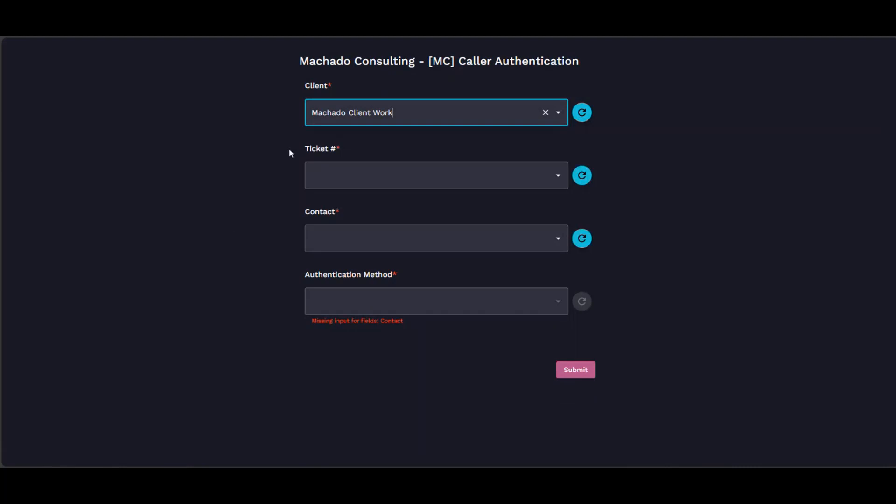
click(434, 176)
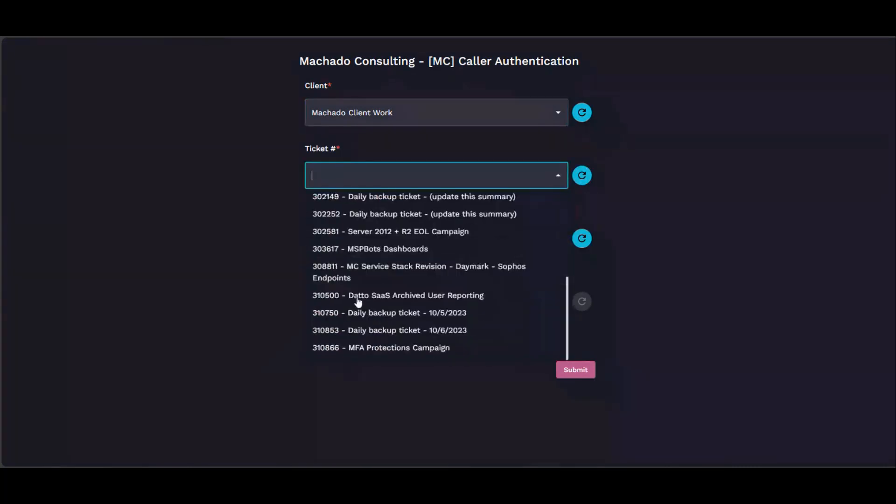
click(398, 295)
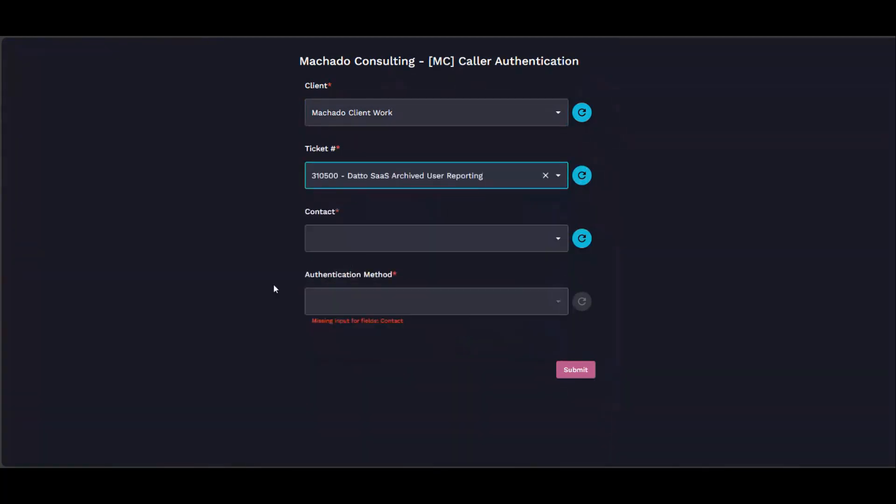
click(435, 238)
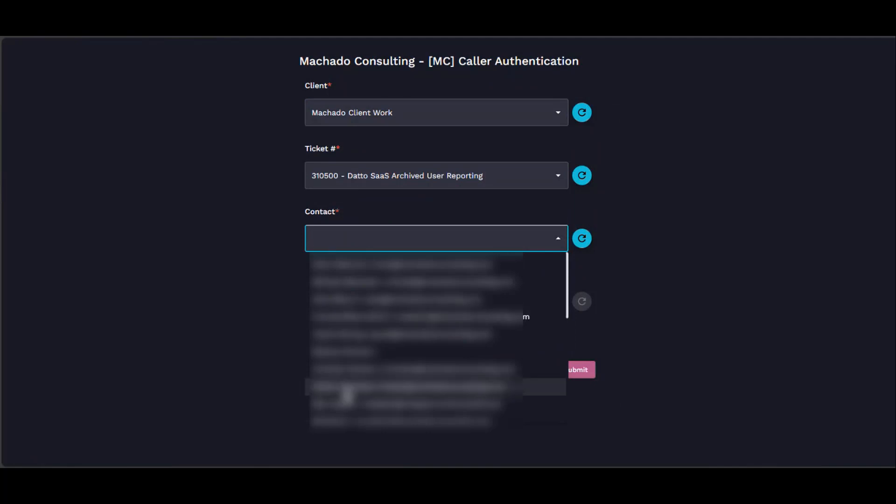
click(401, 387)
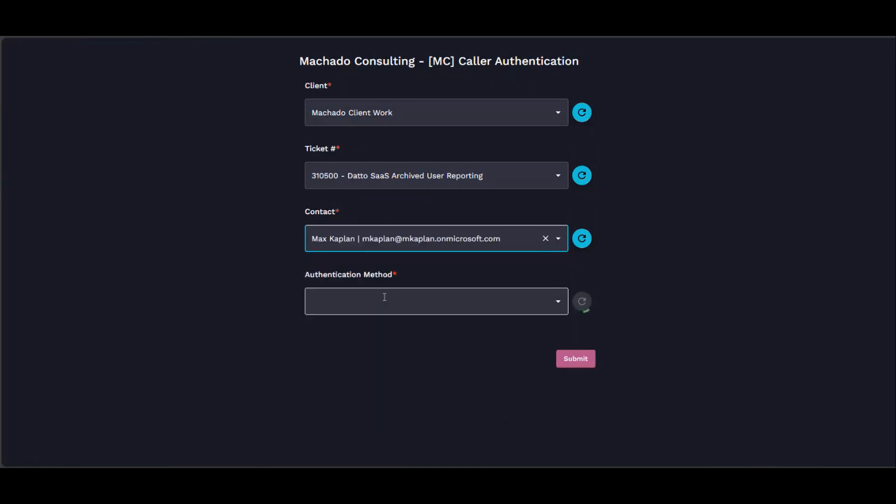
click(436, 302)
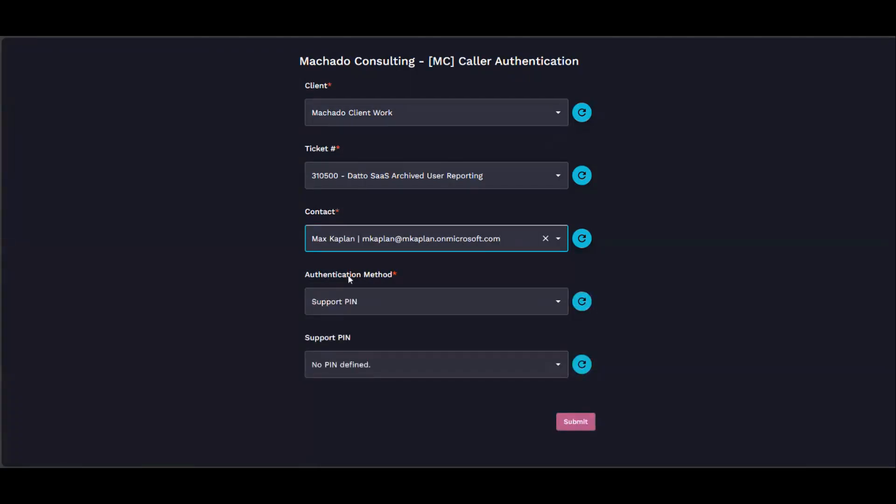
click(435, 301)
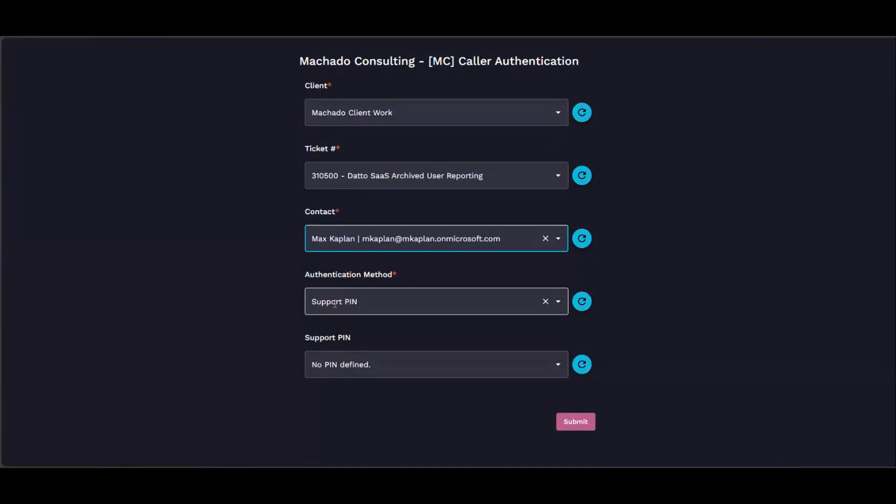
click(435, 301)
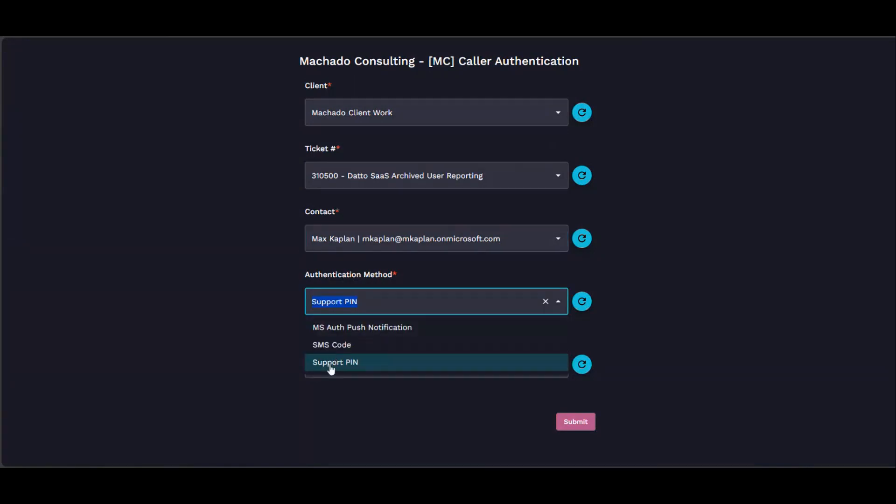
mouse_move(362, 327)
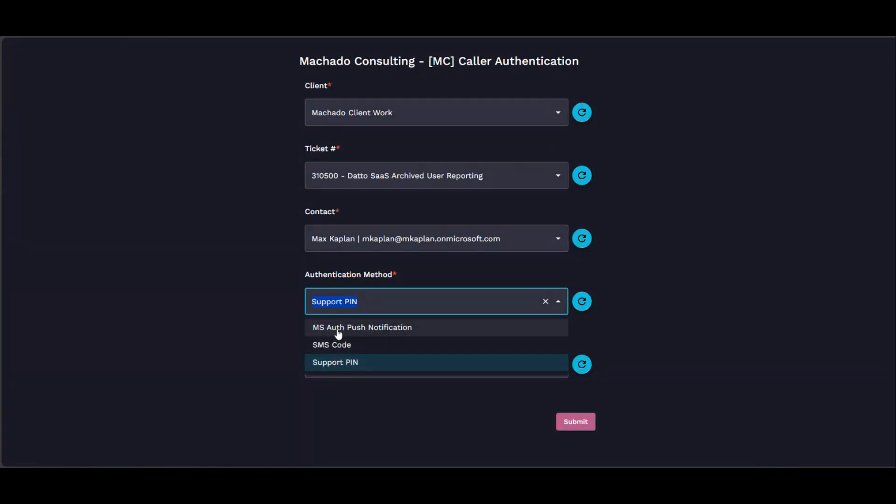
mouse_move(259, 304)
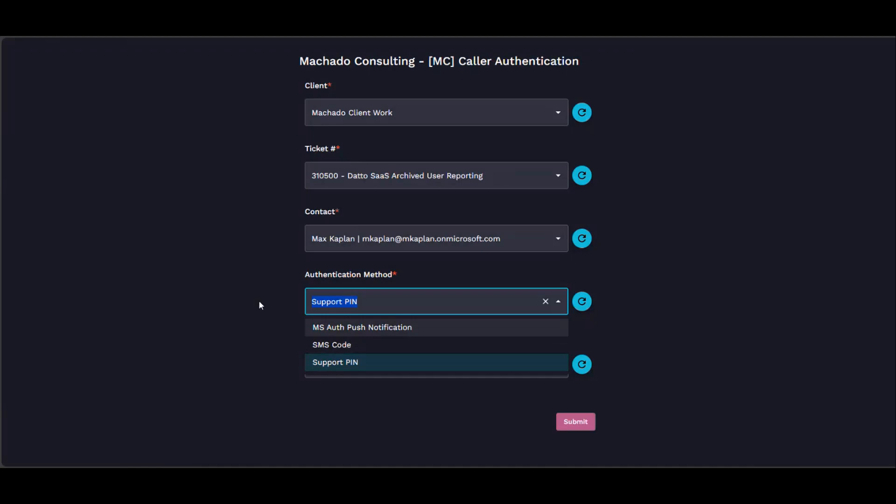
click(335, 362)
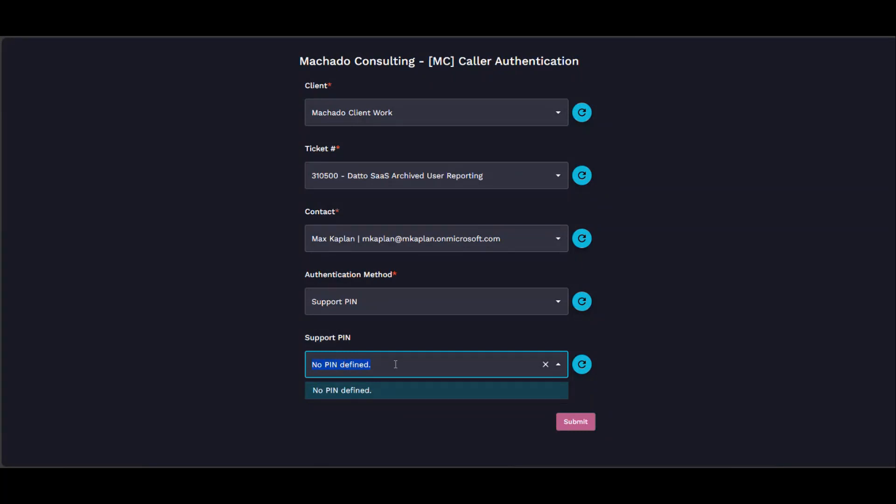
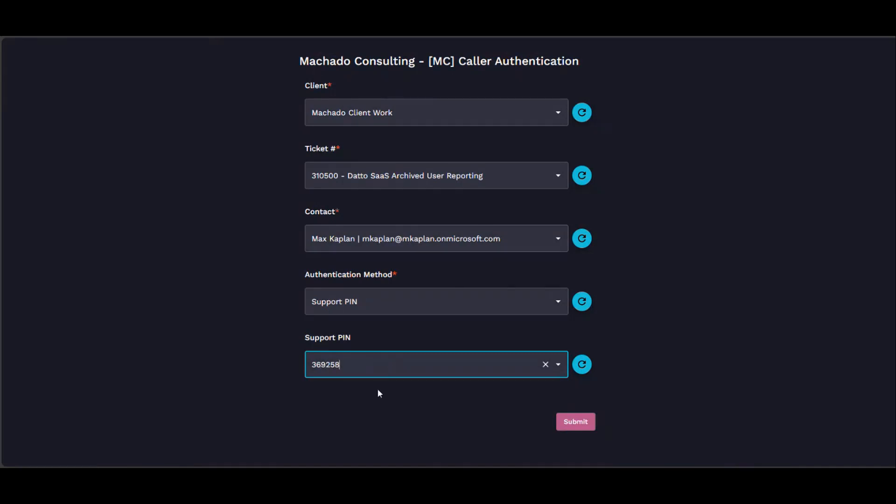
click(575, 422)
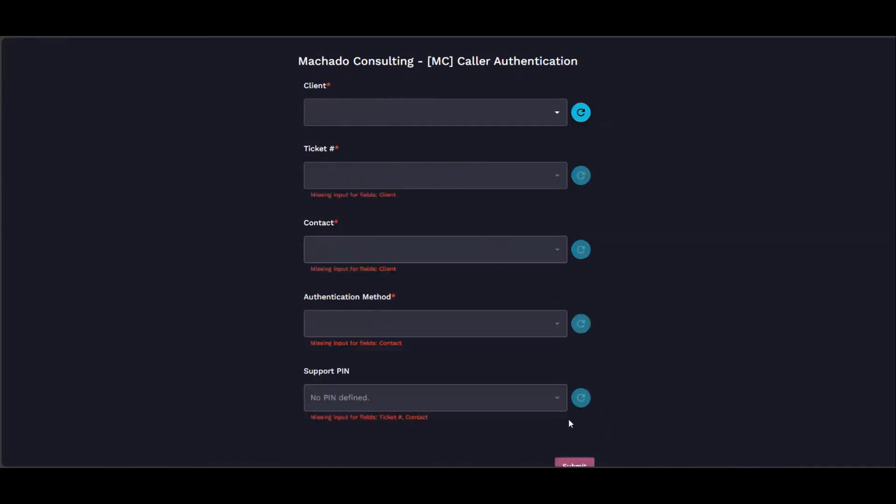
- Reselect Machado Client Work, ticket 310500 and the caller's contact on the fresh form
click(573, 464)
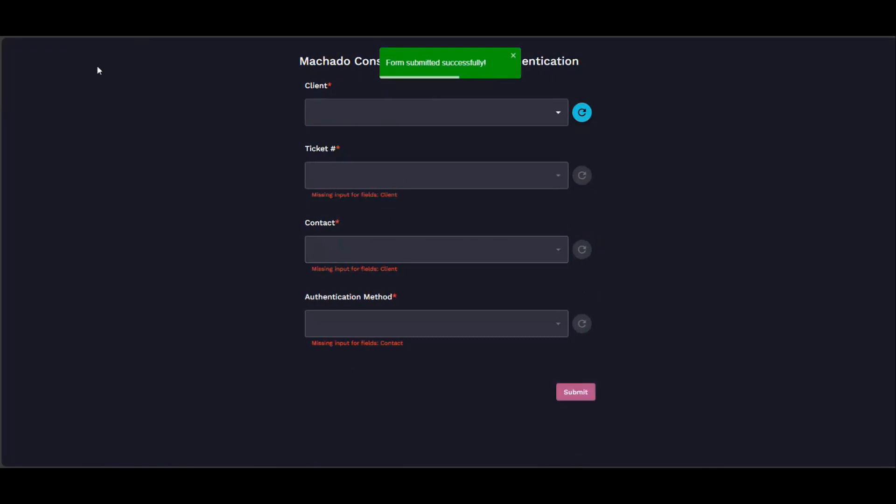
click(435, 112)
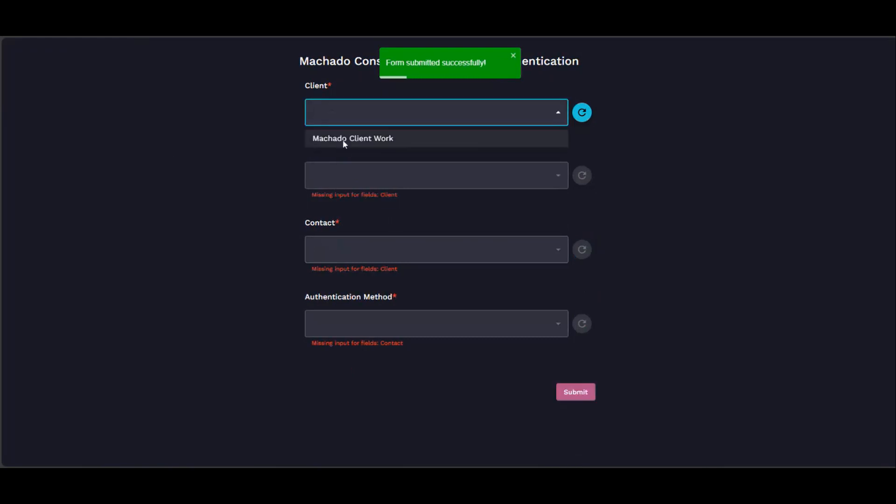
click(353, 138)
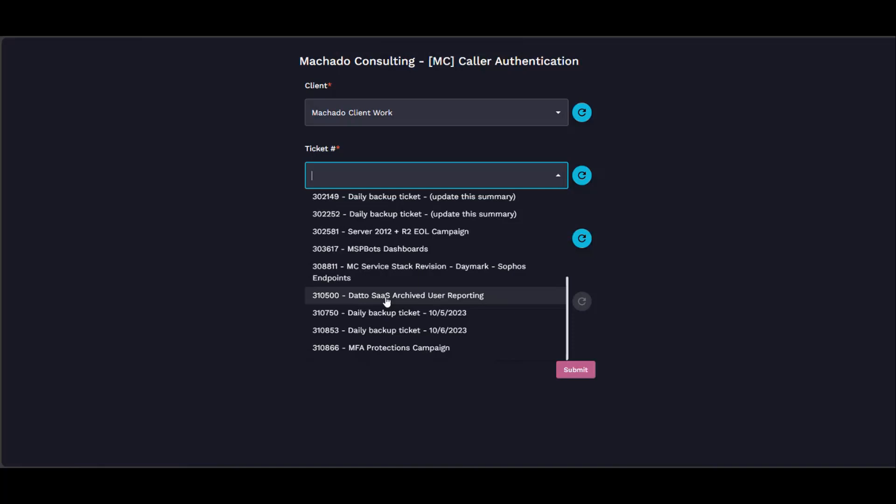
click(398, 296)
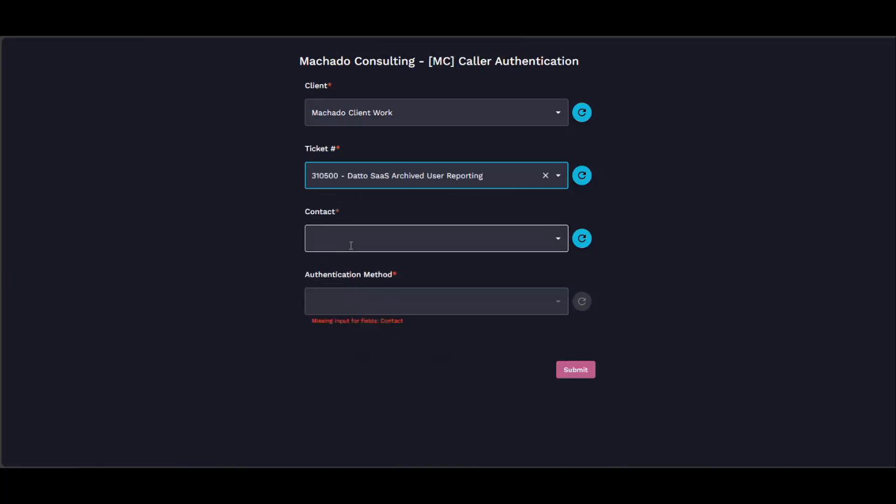
click(436, 238)
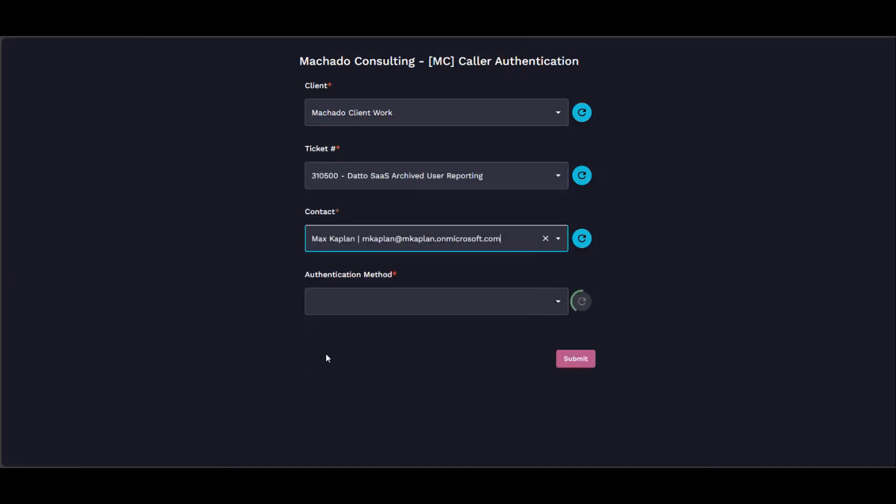
click(436, 301)
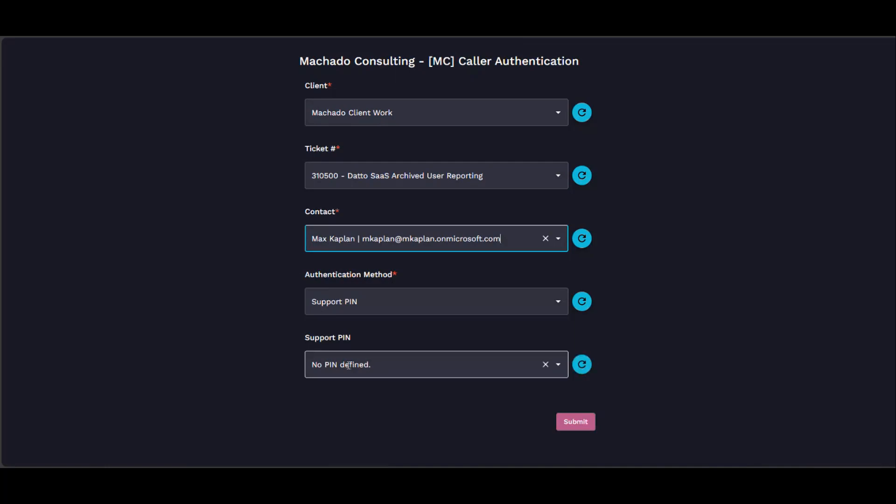
click(436, 363)
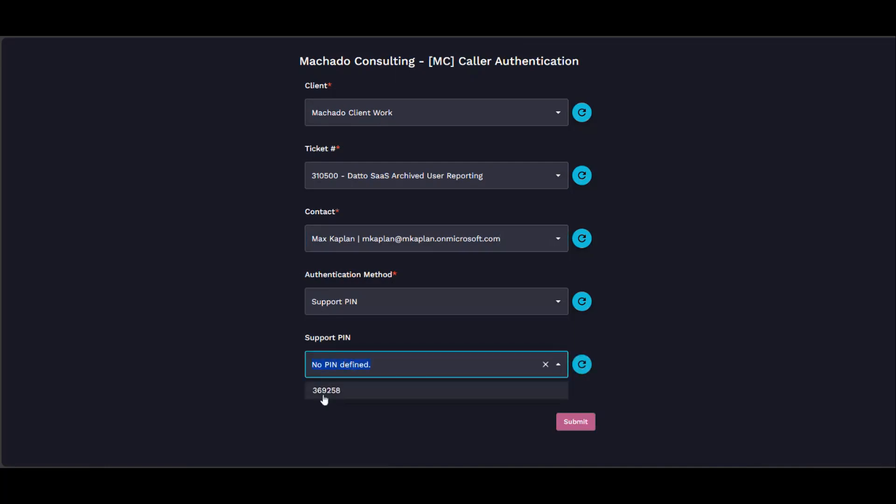
mouse_move(362, 391)
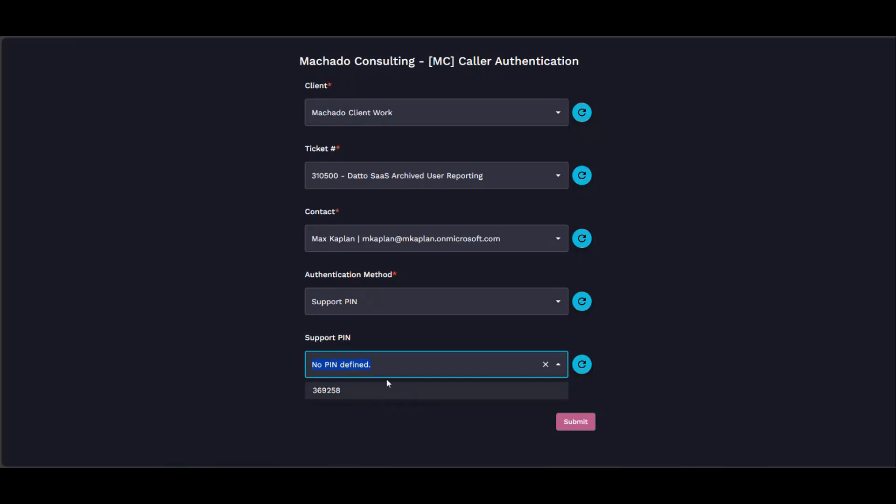
click(326, 390)
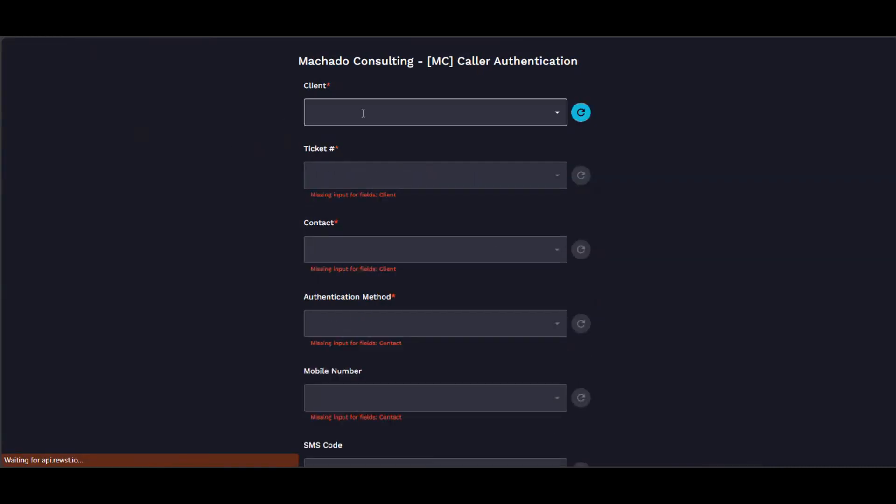
text(Machado Client Work)
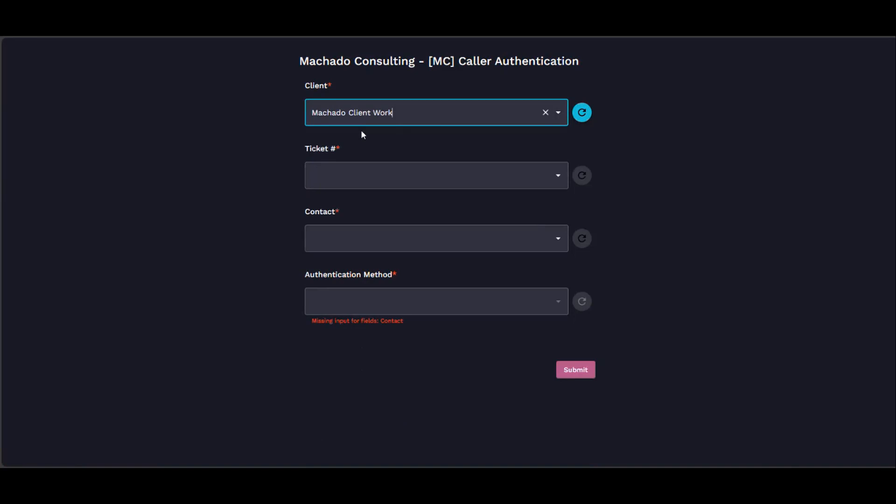
click(435, 175)
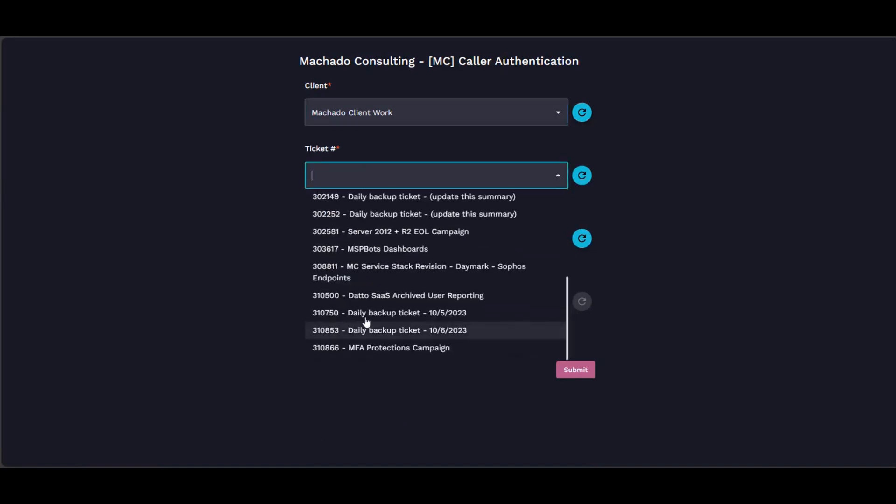
click(399, 296)
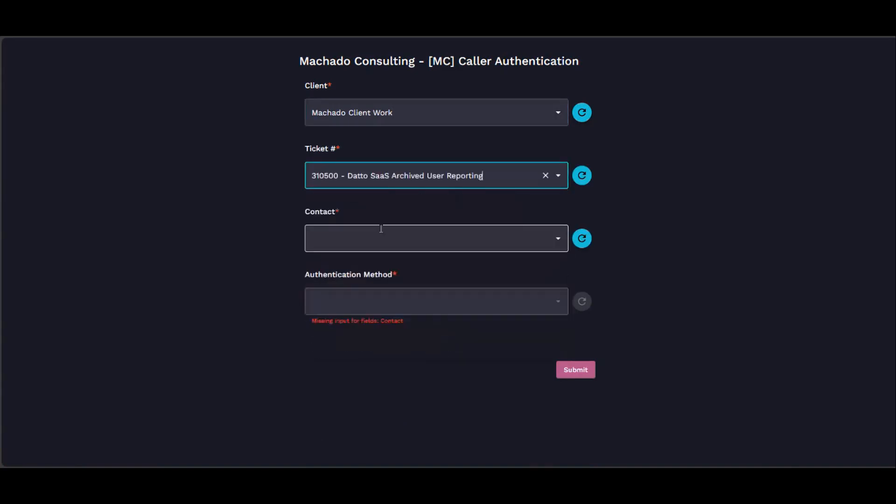
click(436, 238)
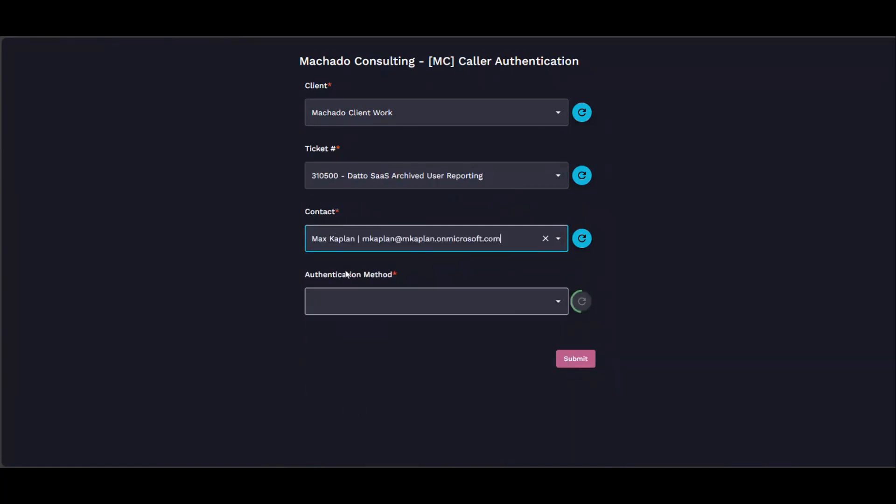
click(436, 301)
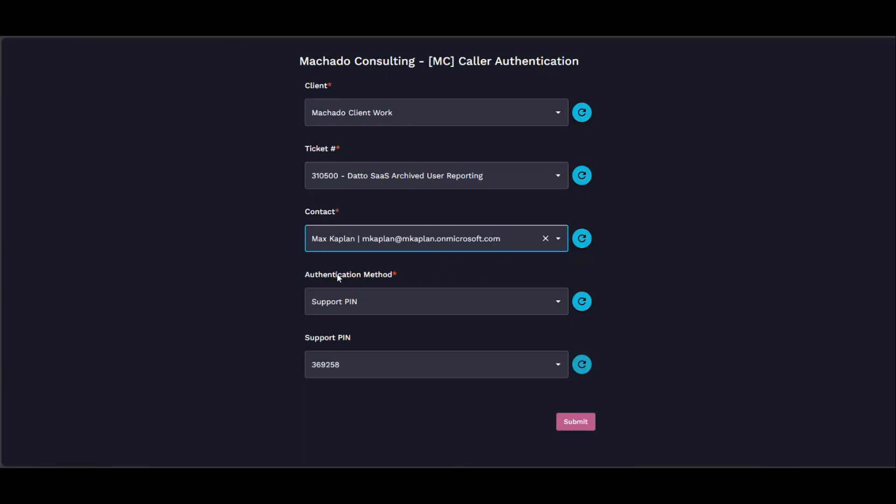
click(435, 301)
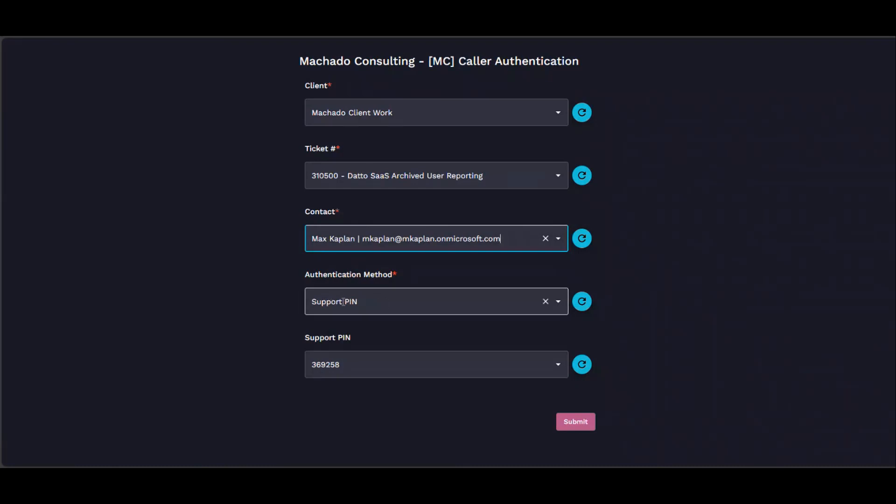
click(436, 301)
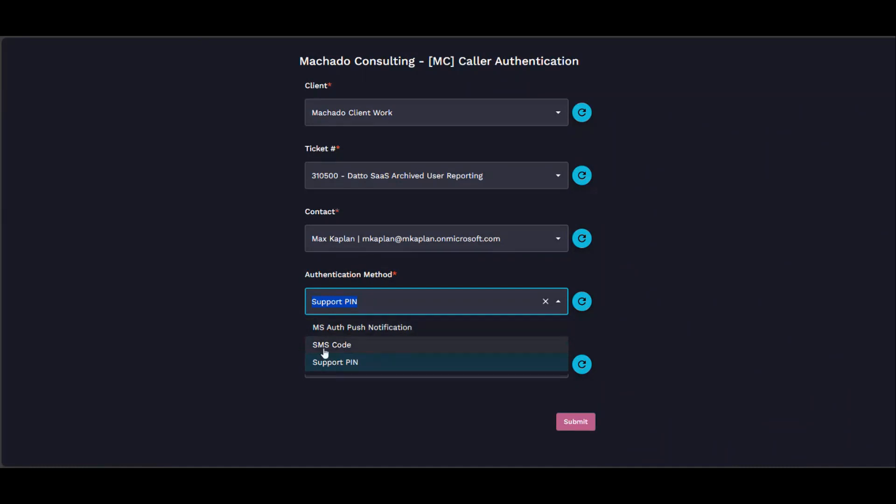
click(331, 344)
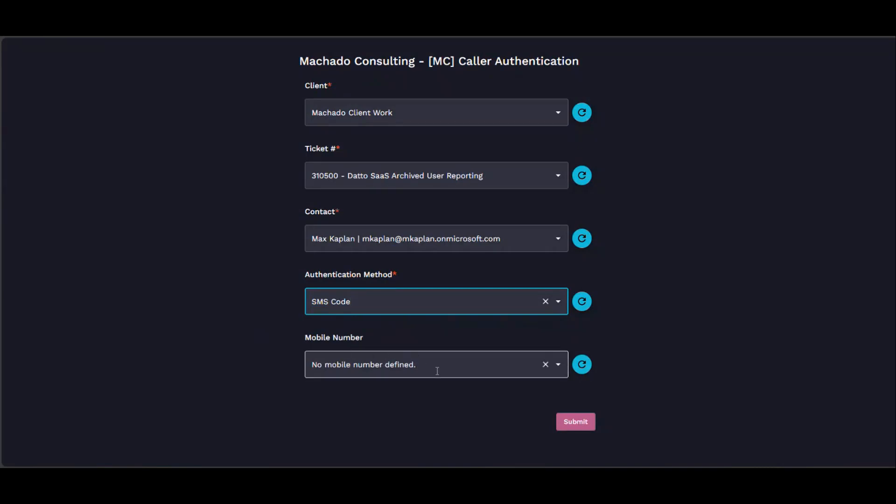
click(436, 364)
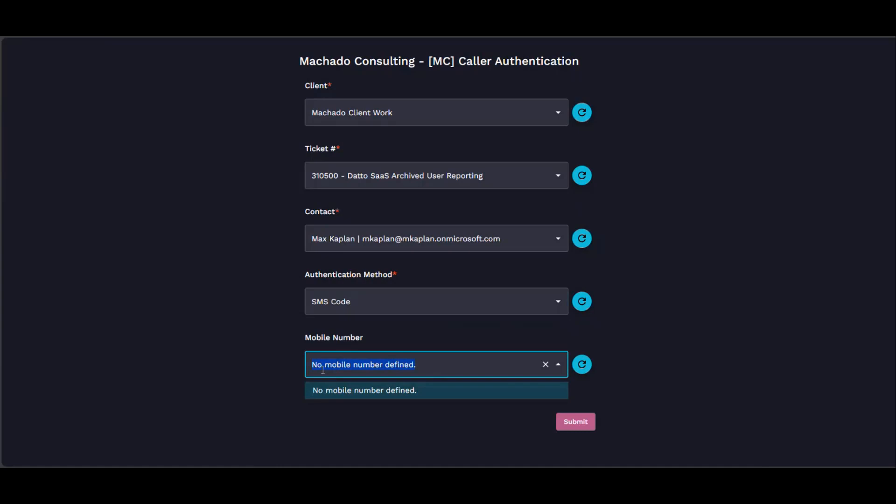
text(1)
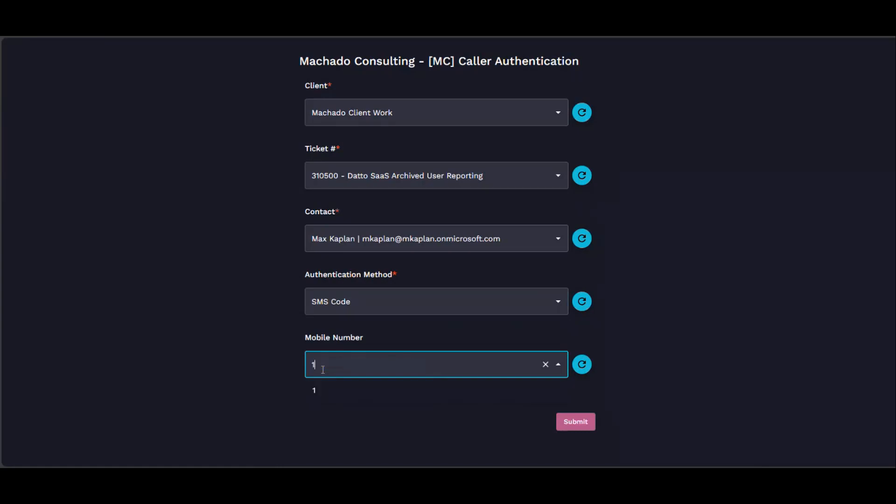
text(11)
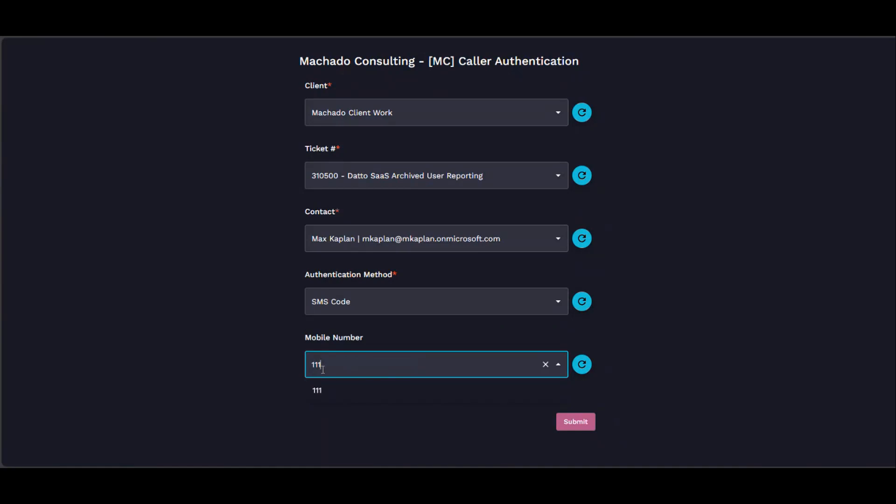
key(BackSpace)
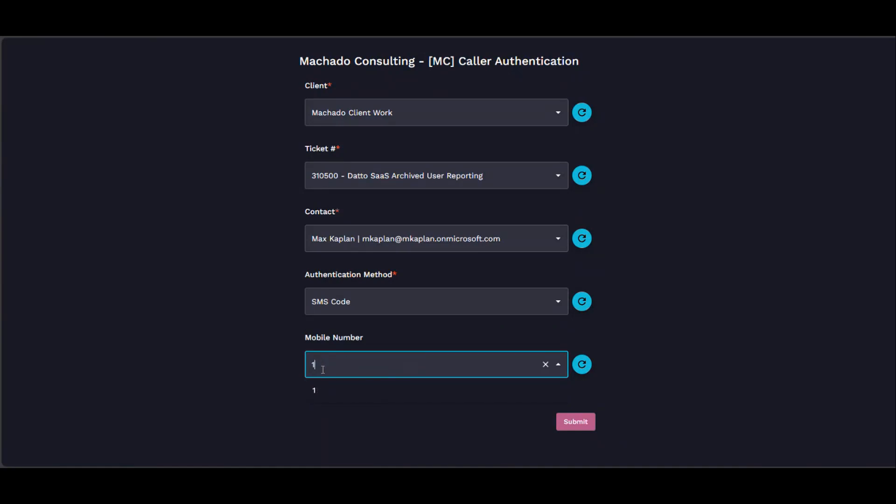
text(No mobile number defined.00)
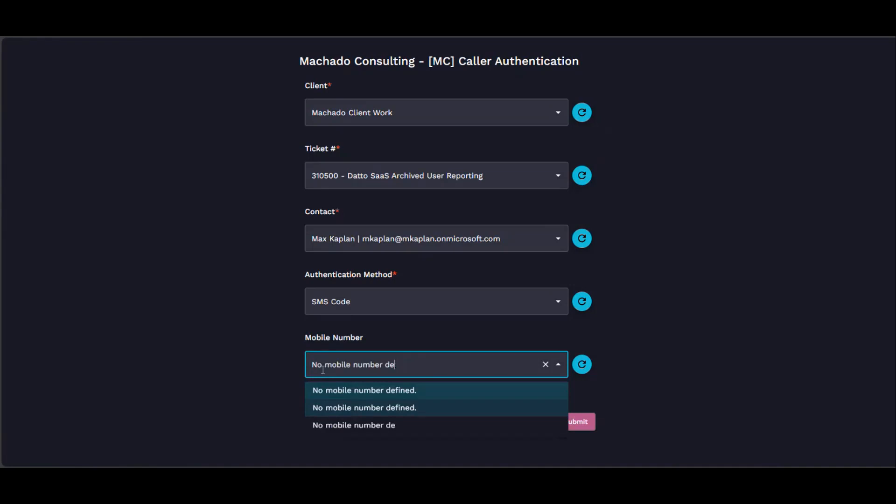
text(0000000000)
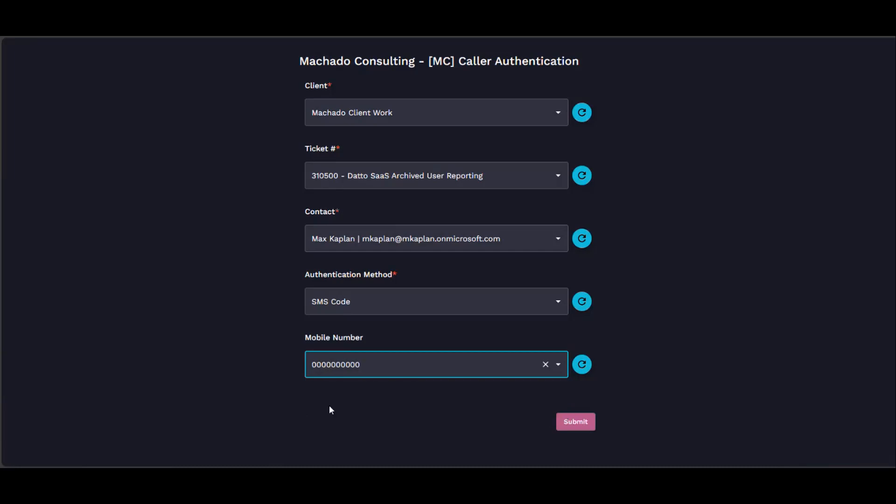
click(575, 422)
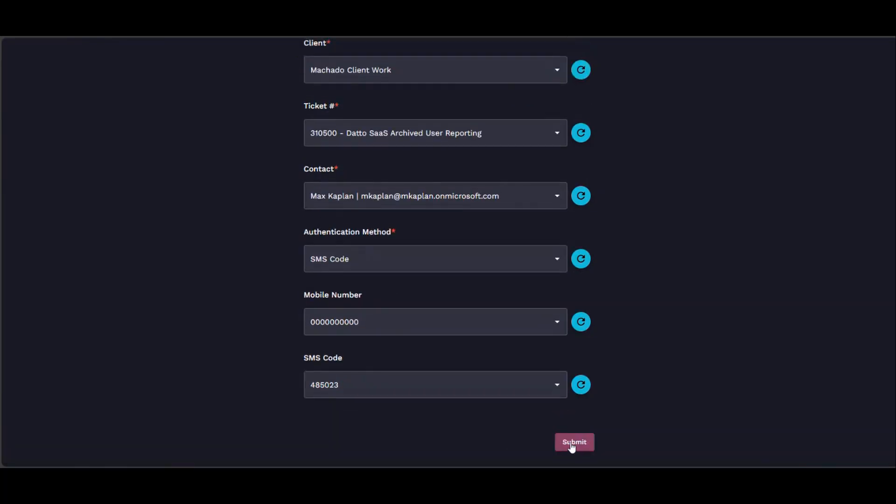
click(574, 442)
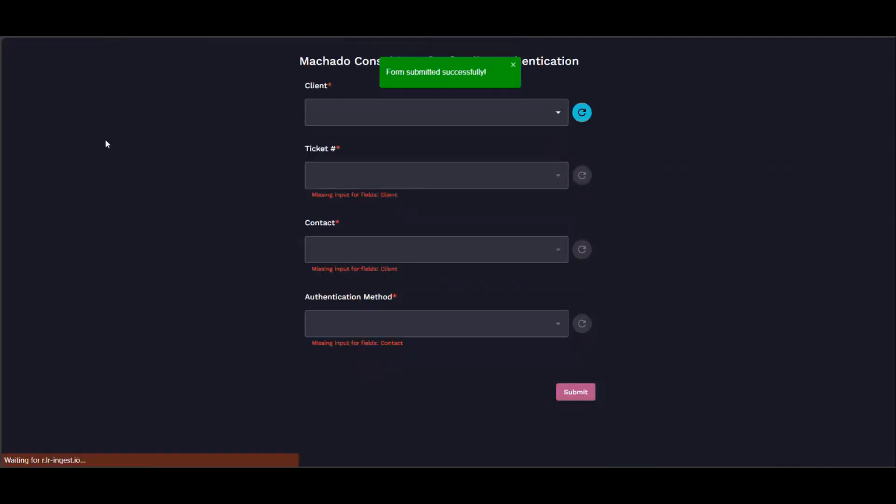
click(512, 64)
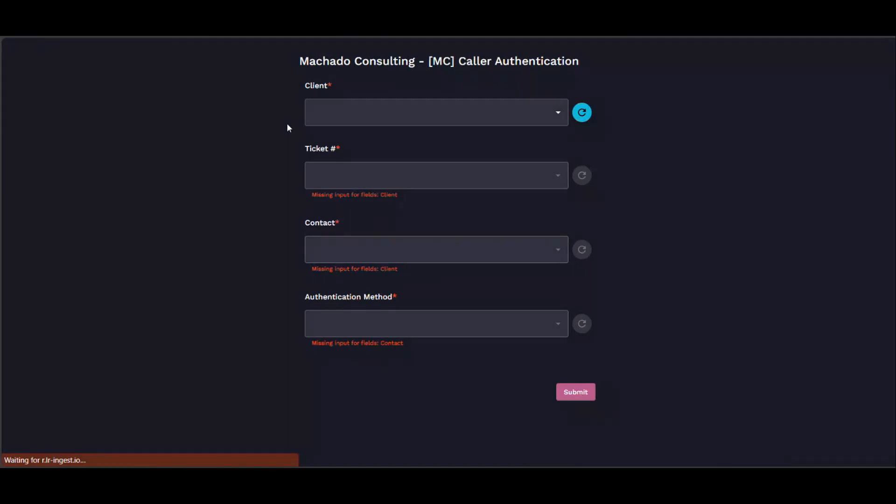
click(434, 112)
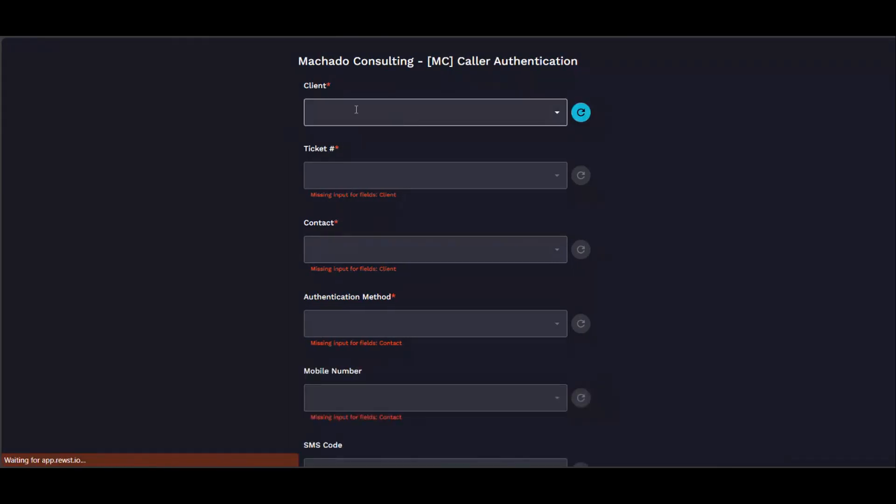
click(434, 112)
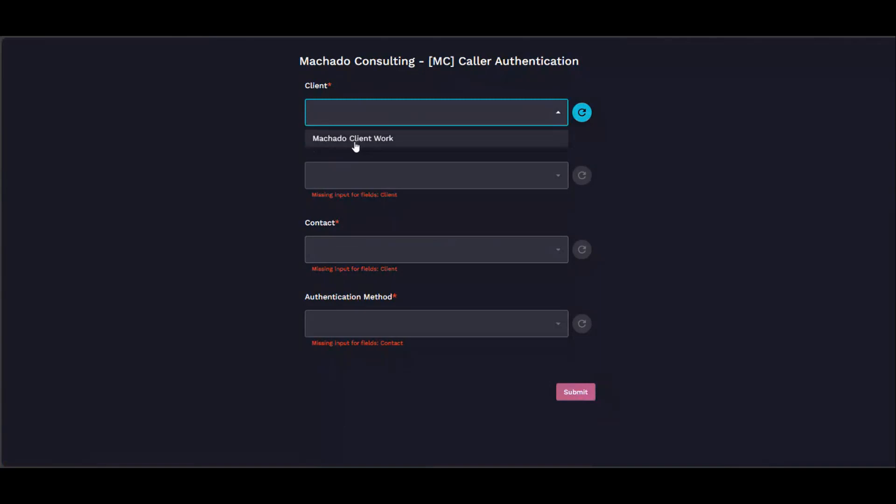
click(352, 138)
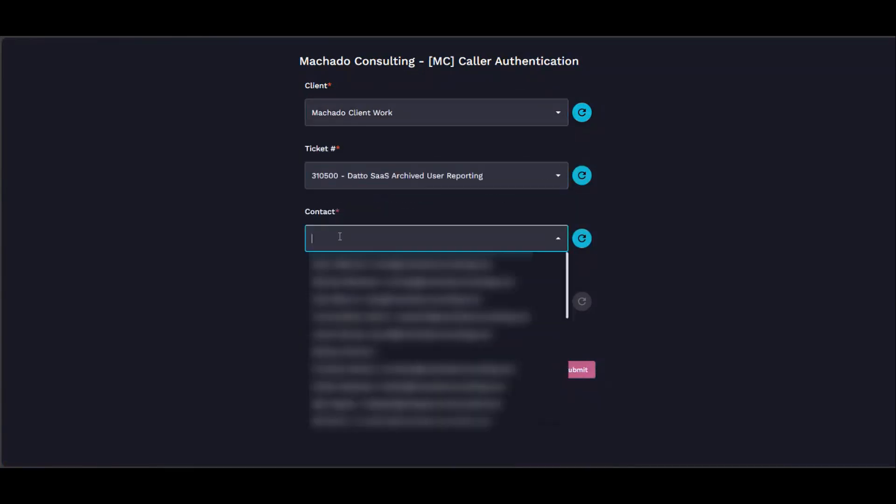
click(401, 264)
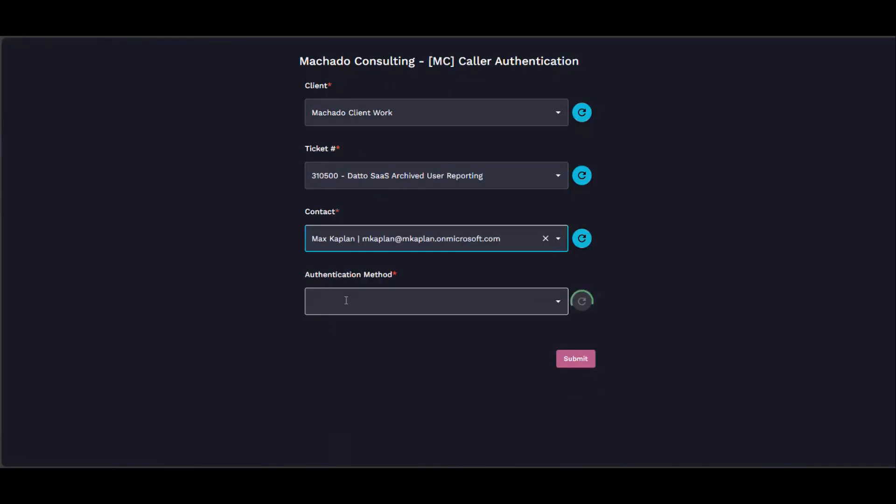
click(435, 301)
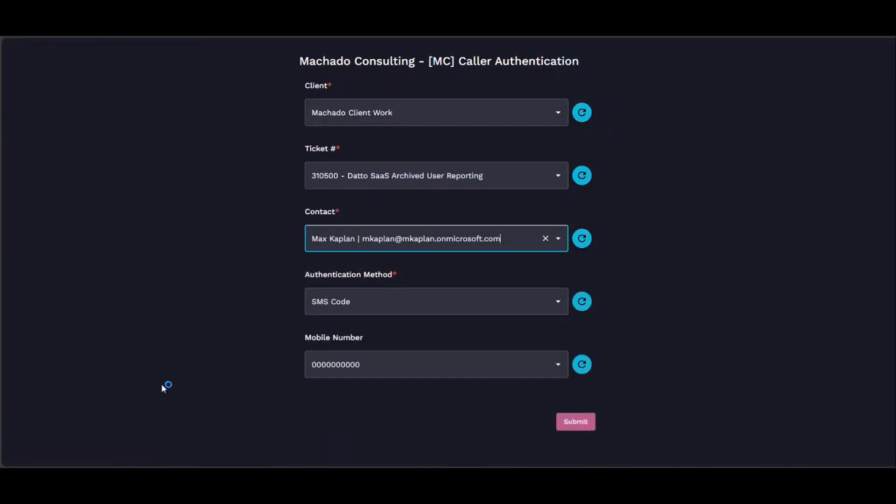
click(575, 421)
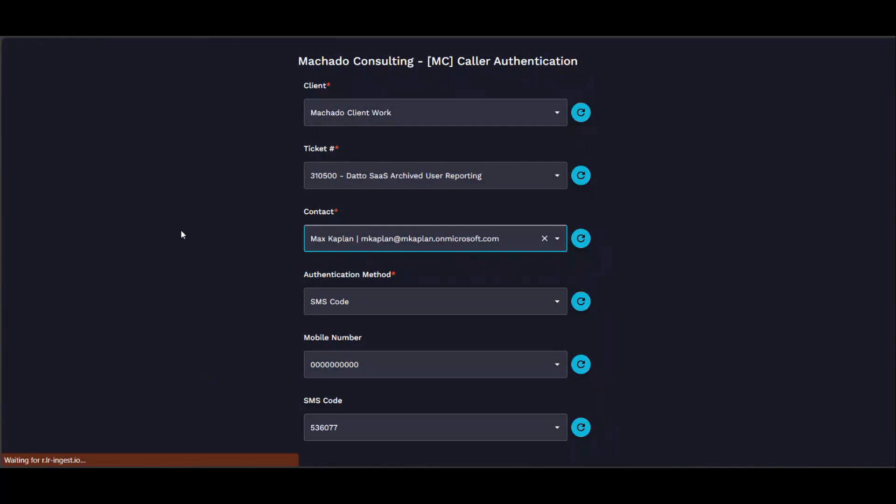
click(580, 111)
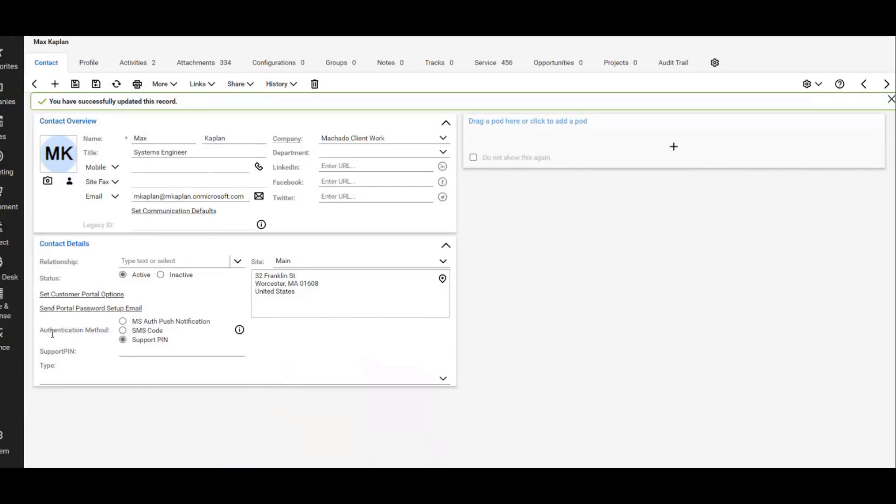
- Set the ConnectWise contact's authentication method to MS Auth Push Notification and save the record
click(123, 320)
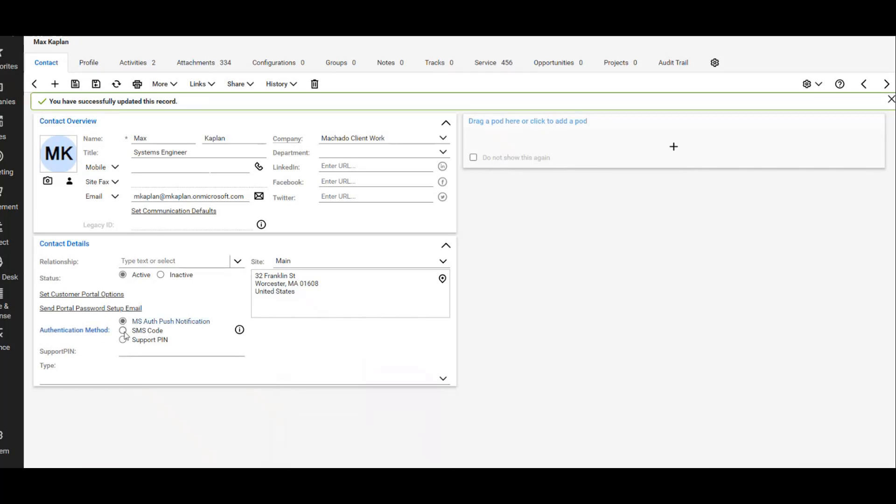
click(122, 330)
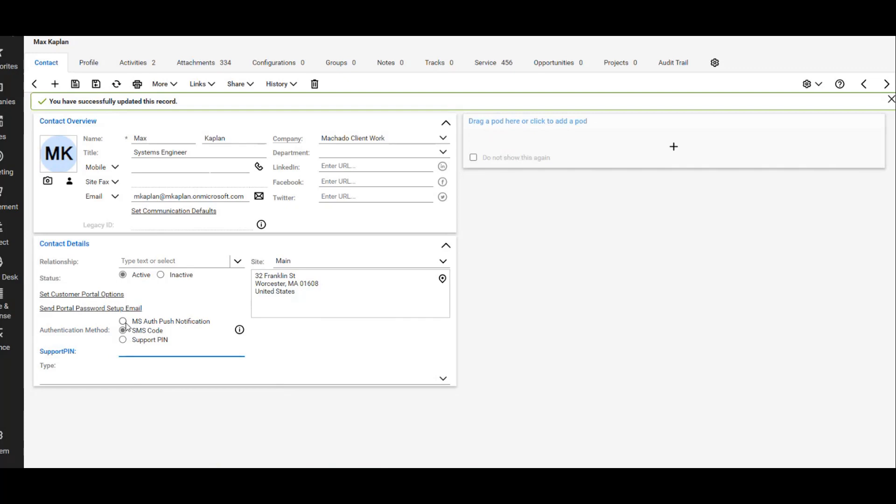
click(123, 321)
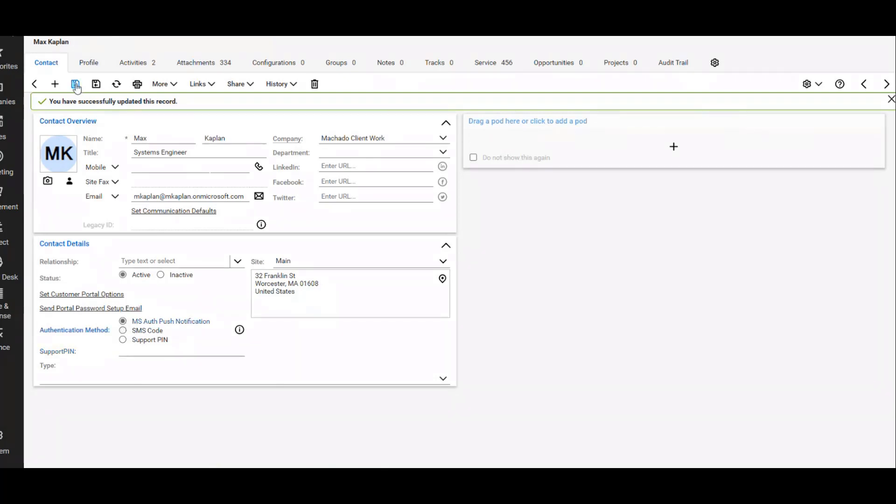
click(76, 84)
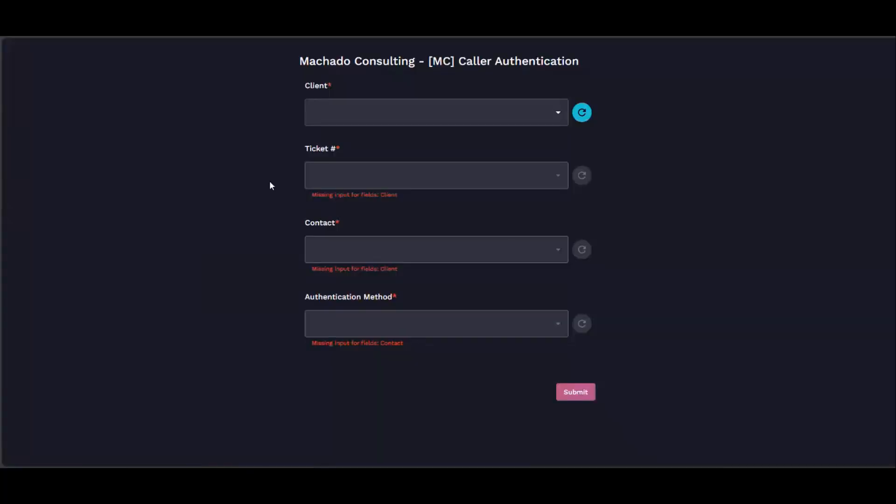
- Select Machado Client Work, ticket 310500 and the caller's contact, choosing MS Auth push as the method
click(436, 112)
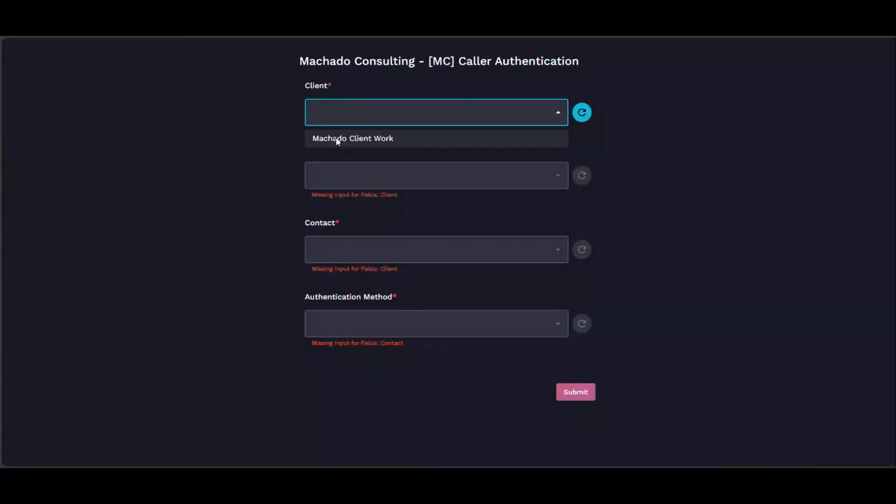
click(353, 138)
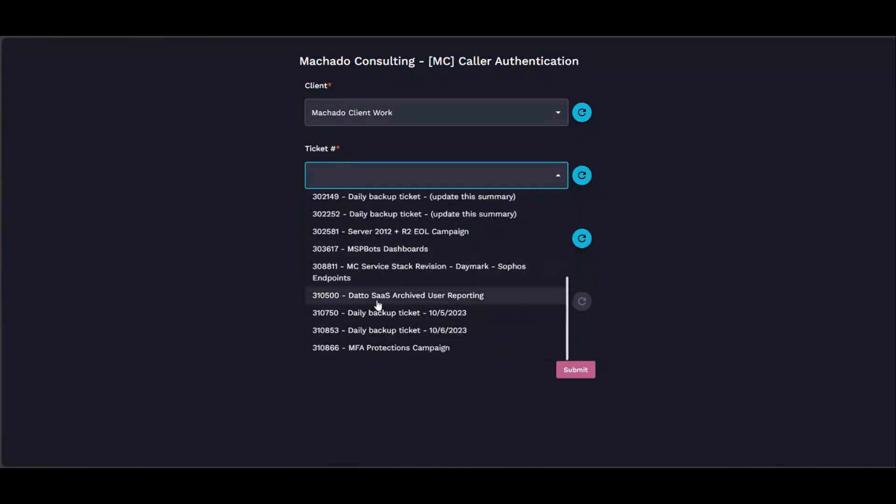
click(397, 295)
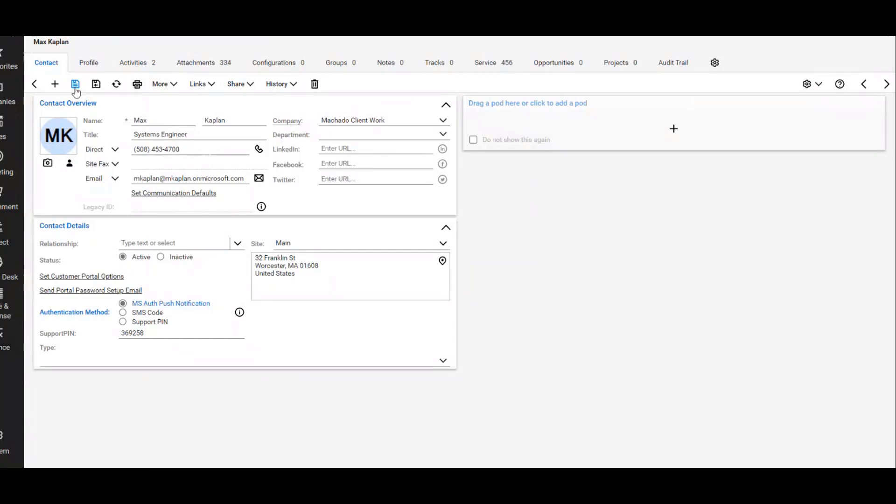
click(75, 84)
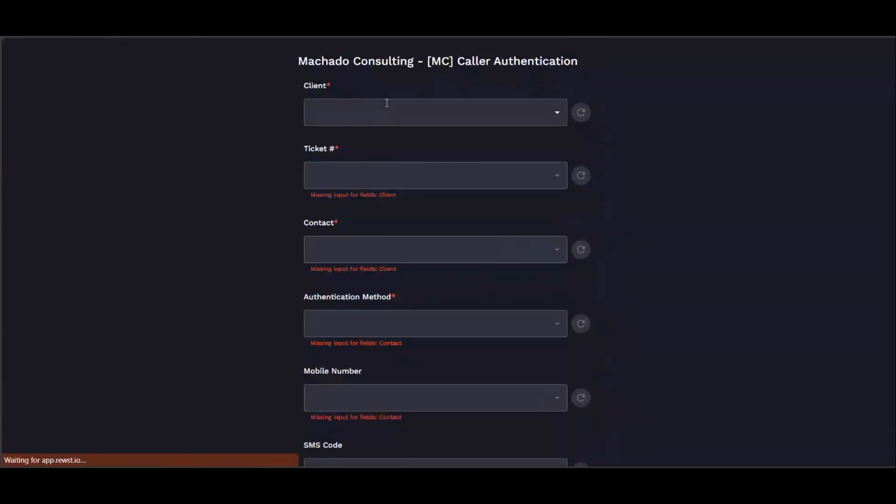
click(434, 112)
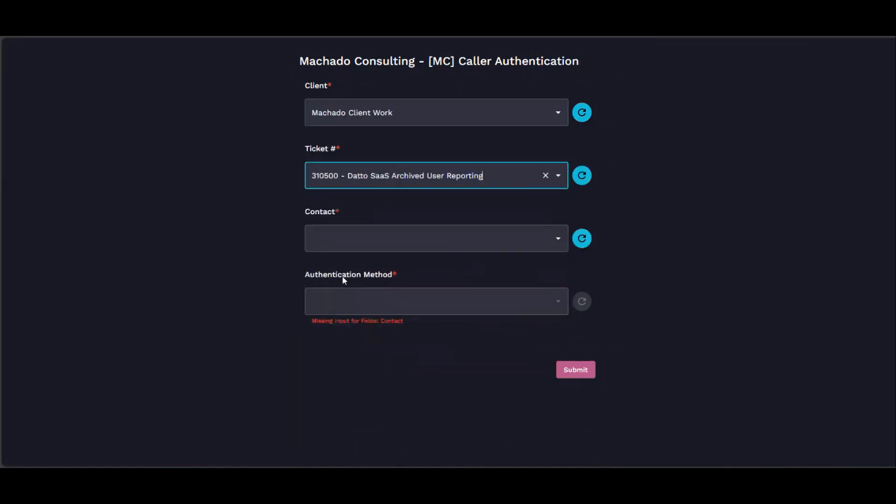
click(436, 238)
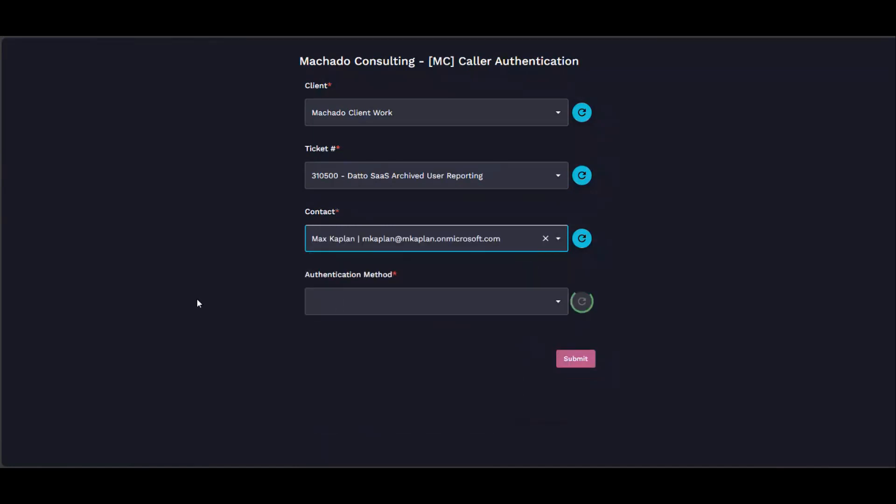
click(435, 302)
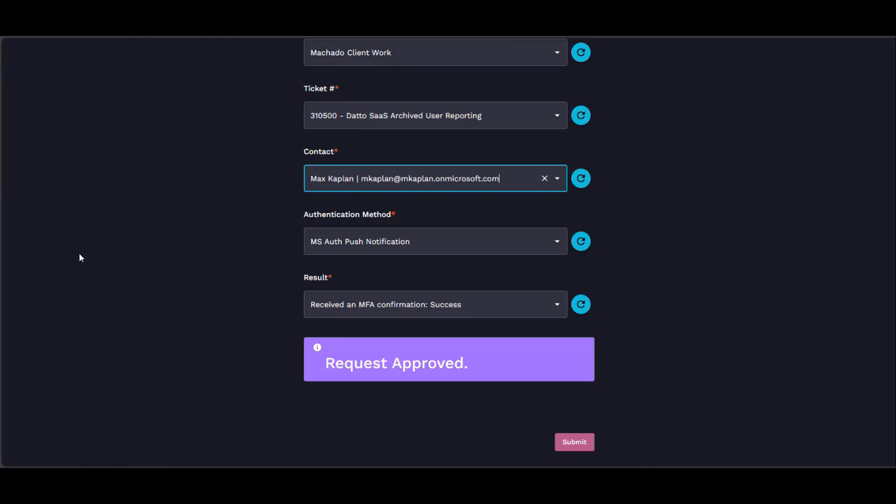
mouse_move(269, 193)
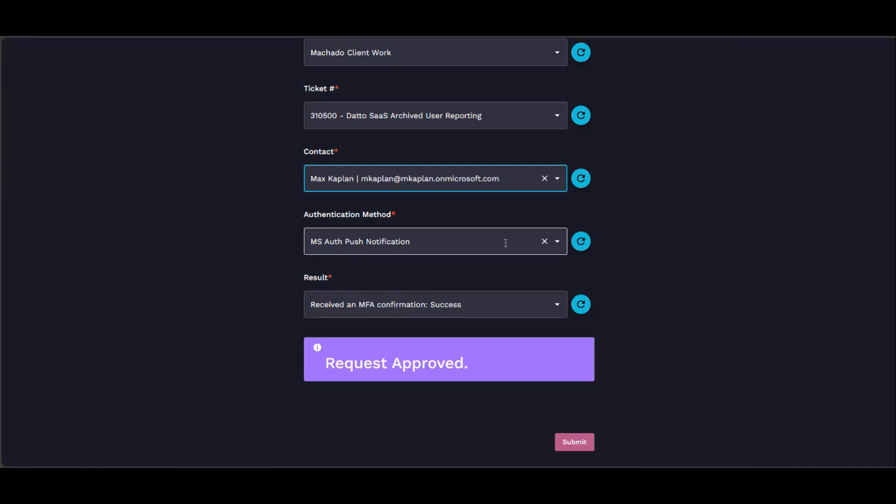
mouse_move(325, 281)
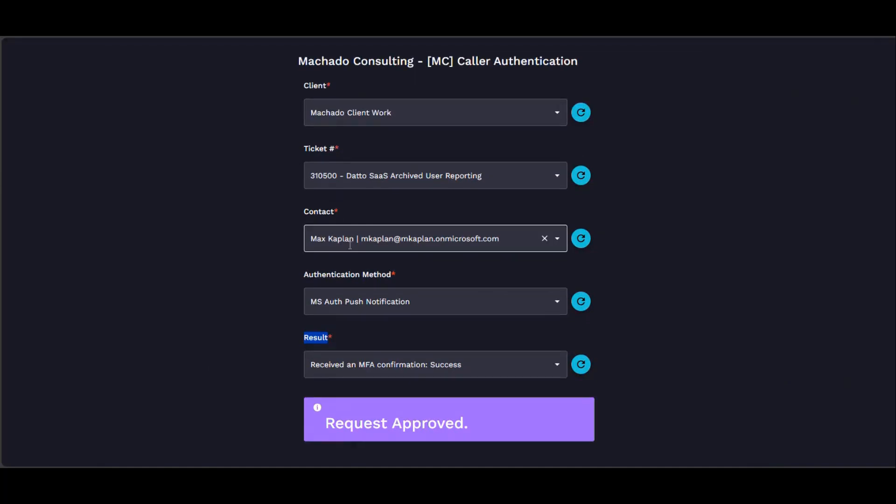
click(434, 302)
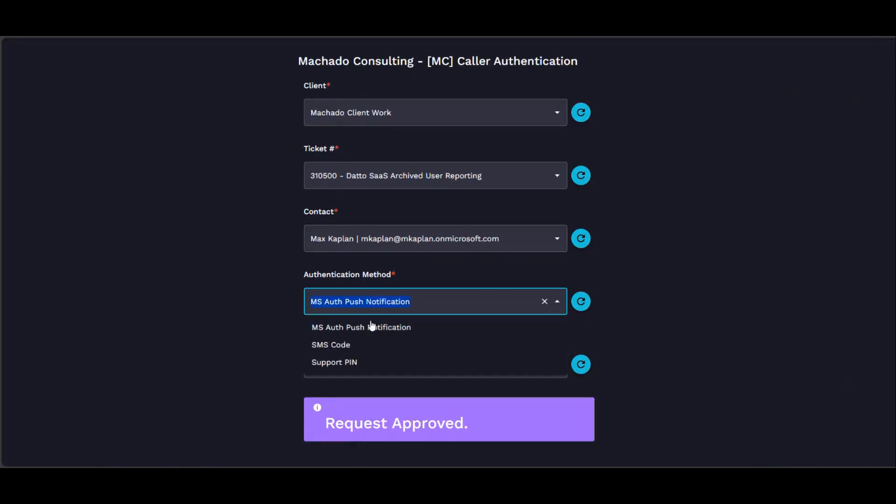
click(330, 344)
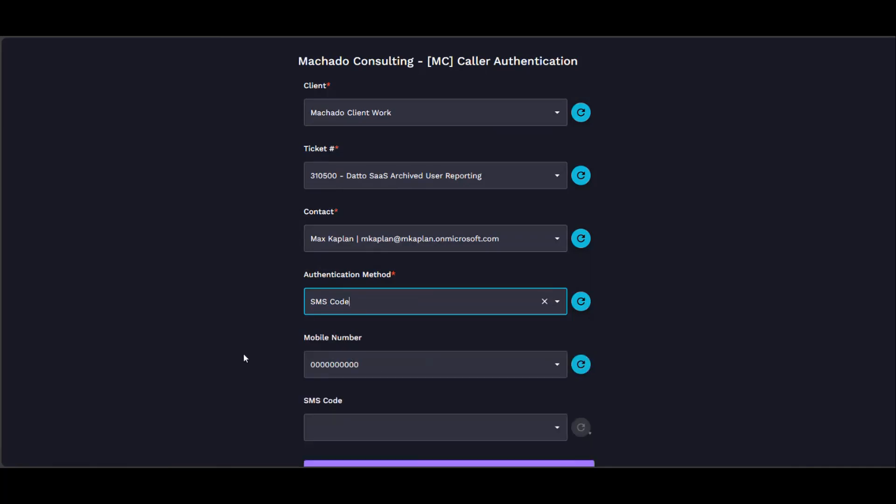
scroll(down, 3)
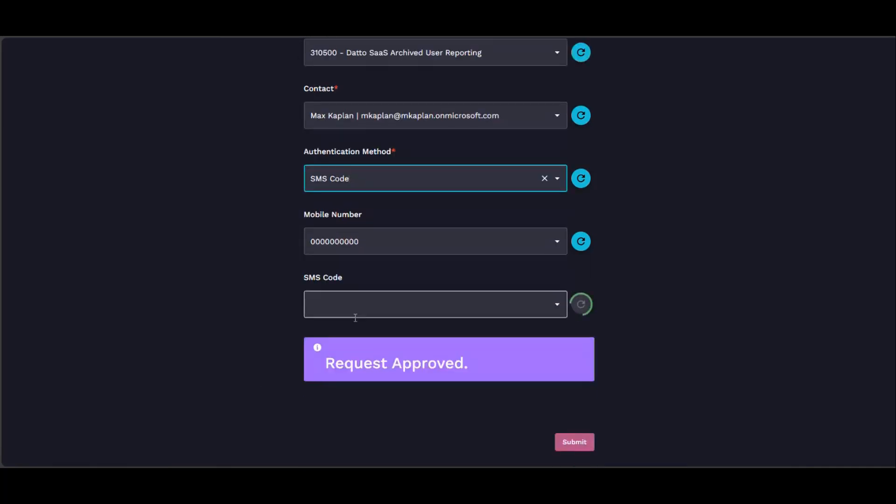
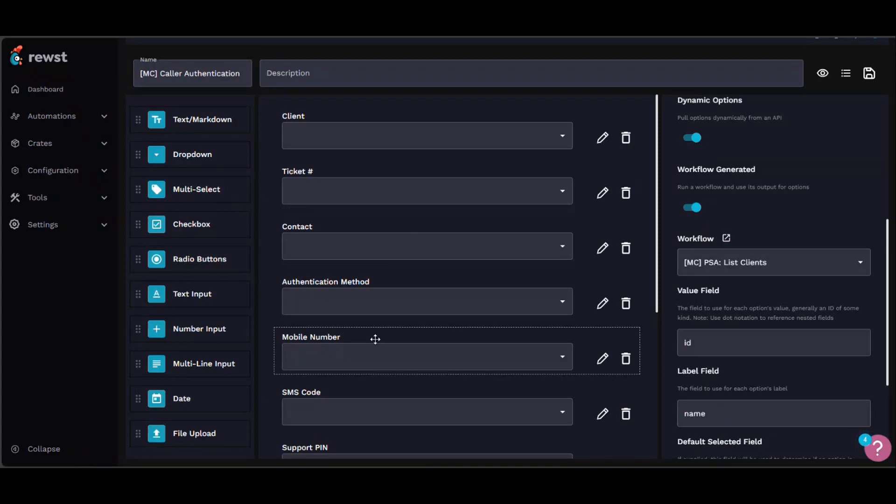
- Review the Client field's options and switch to the Send Push Notification workflow
scroll(down, 3)
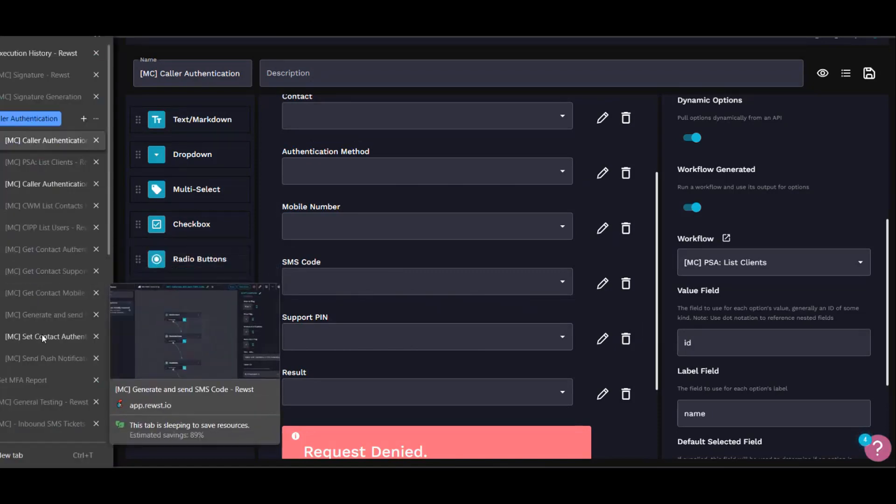
mouse_move(46, 358)
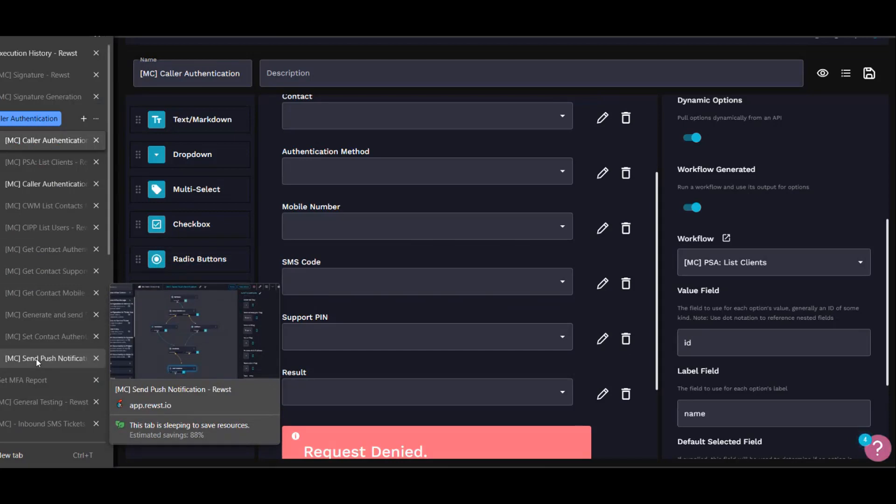
click(46, 358)
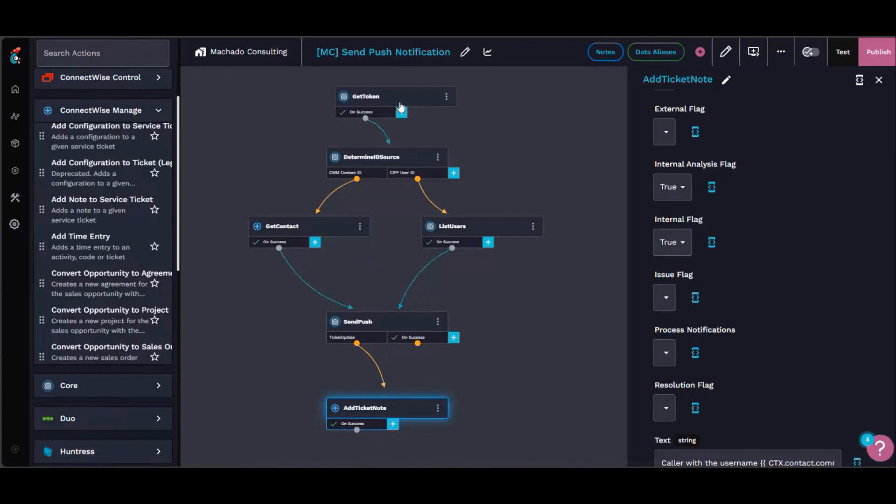
mouse_move(274, 145)
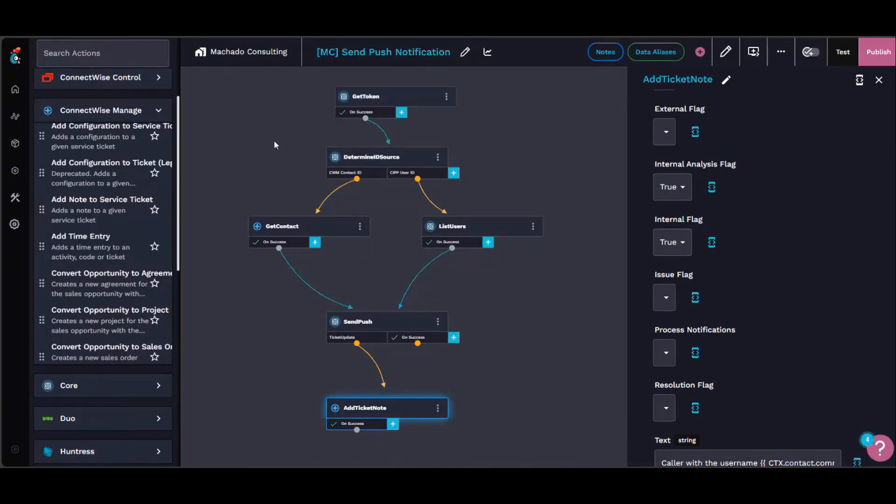
mouse_move(246, 126)
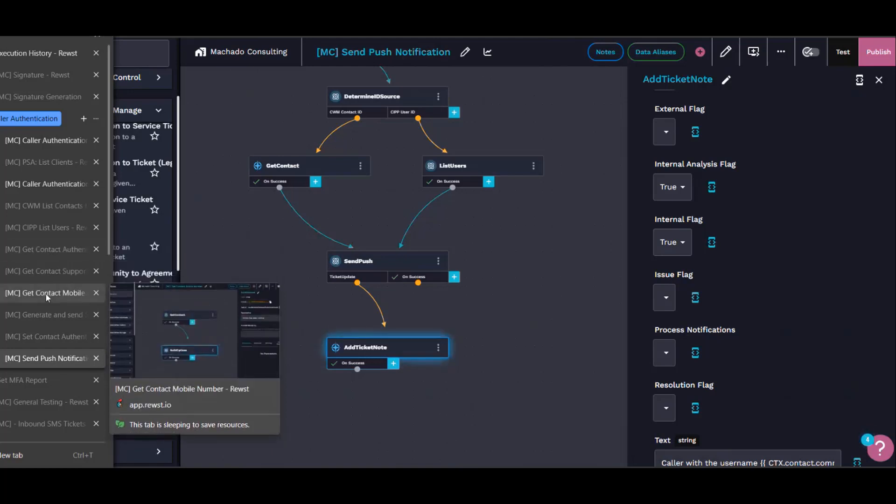
- Switch to the Get Contact Mobile Number workflow to look it over
click(45, 292)
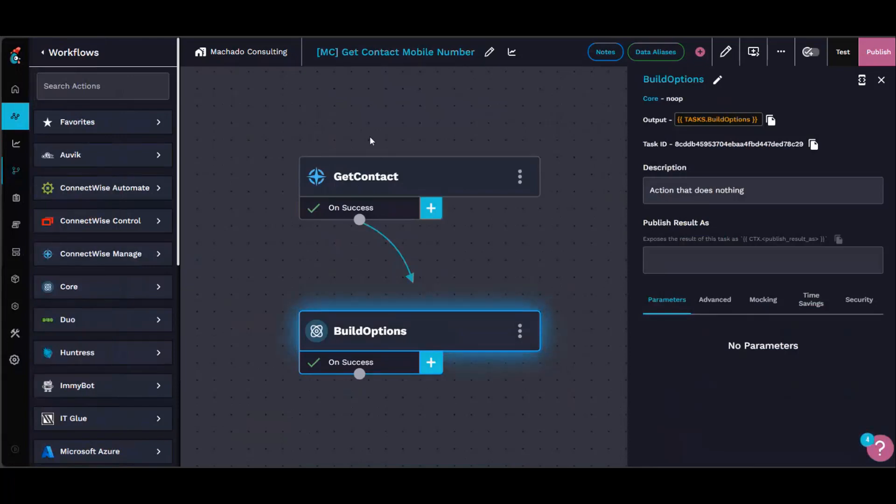
mouse_move(236, 250)
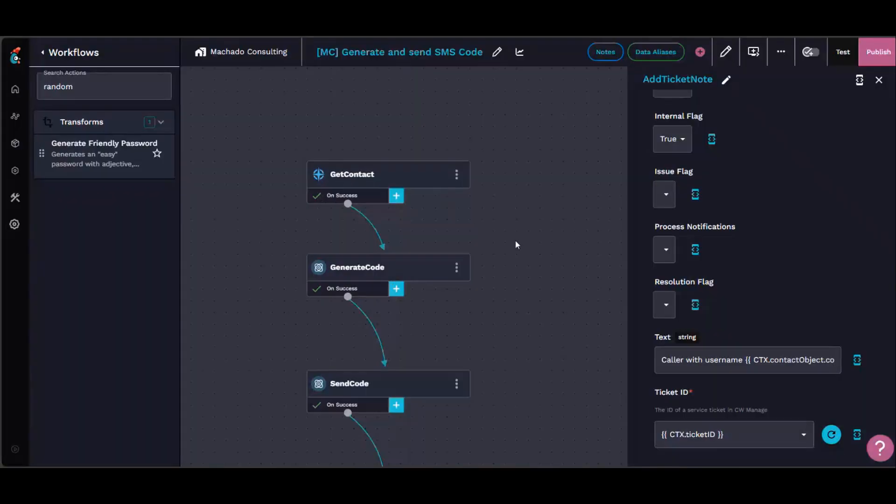
- Review the smsCode data alias expression that joins six random digits on GenerateCode's On Success transition
scroll(down, 3)
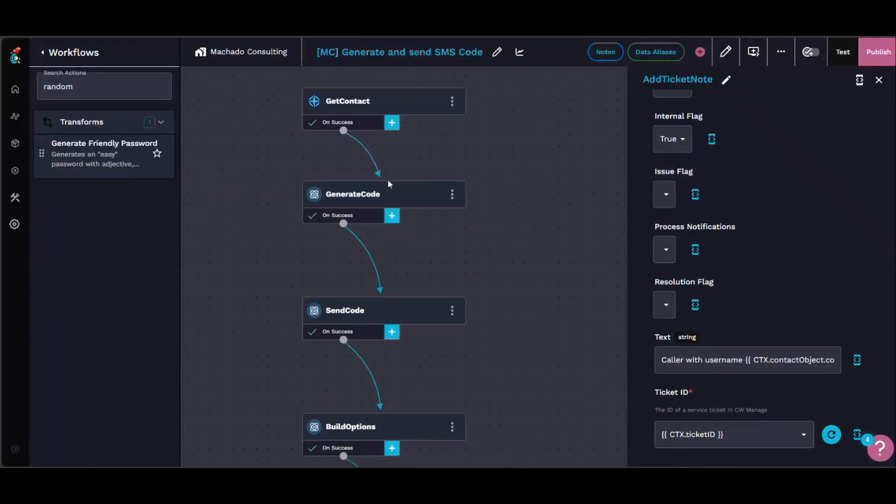
mouse_move(348, 202)
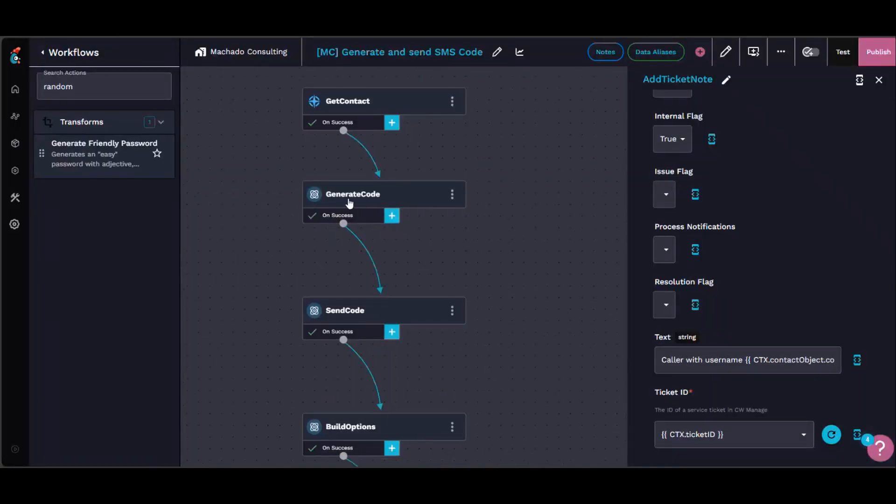
click(353, 194)
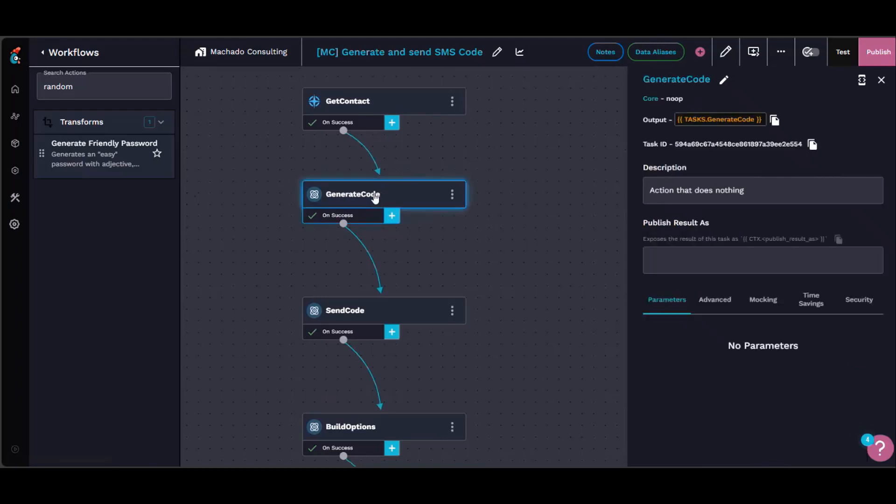
click(336, 215)
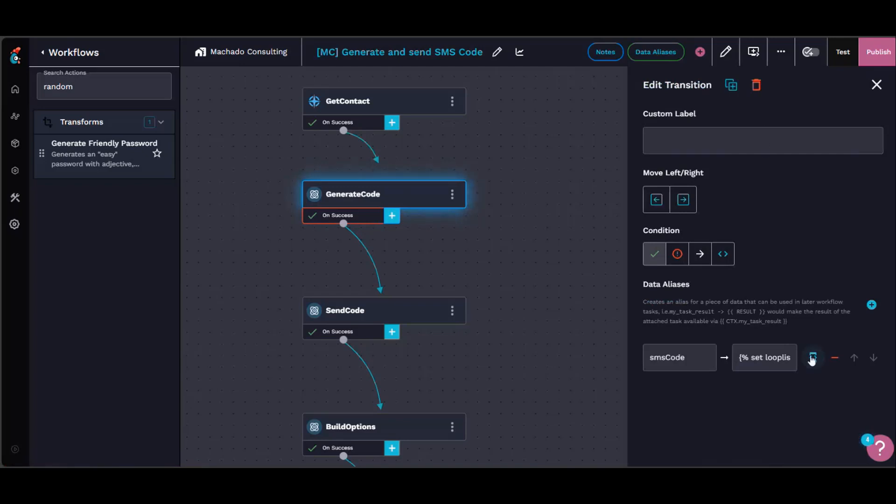
click(811, 357)
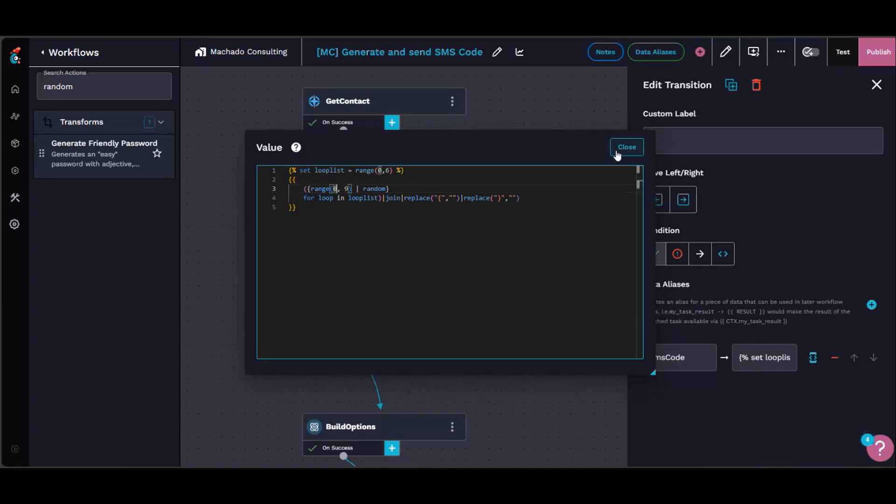
click(626, 147)
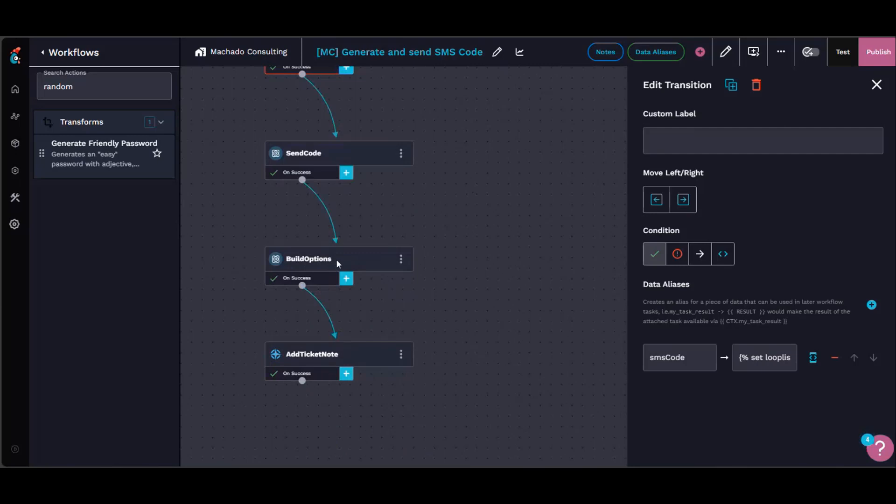
mouse_move(312, 290)
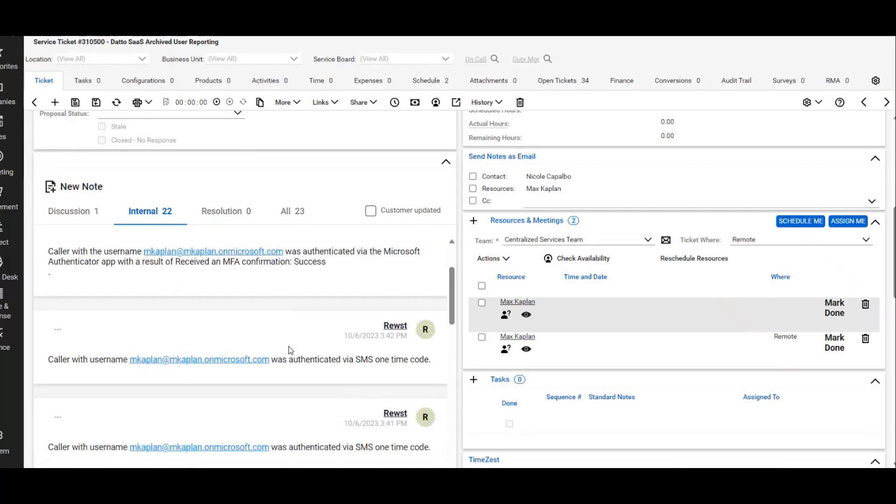
- Scroll through ticket 310500's internal notes showing Rewst's SMS code, support PIN and MS Authenticator entries
scroll(down, 3)
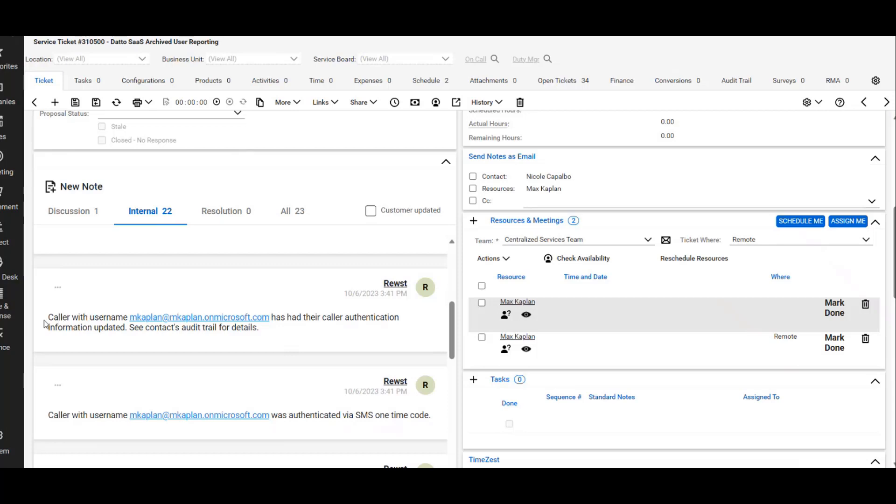
mouse_move(276, 324)
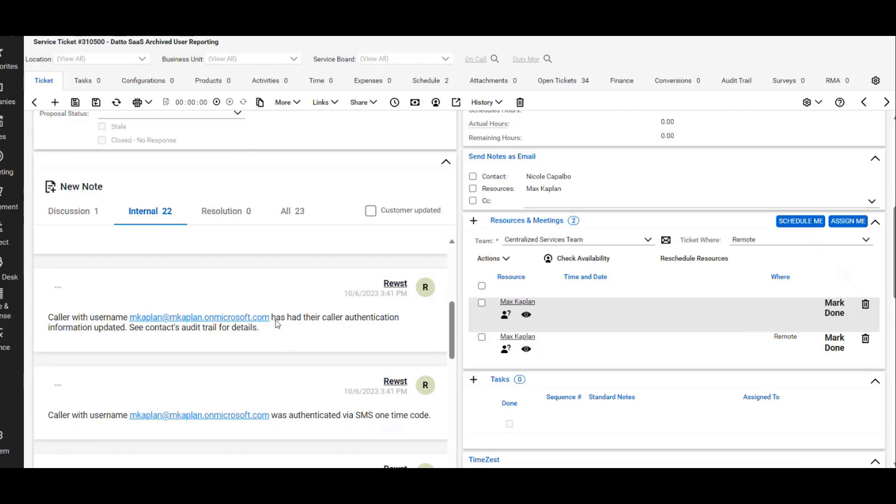
scroll(down, 3)
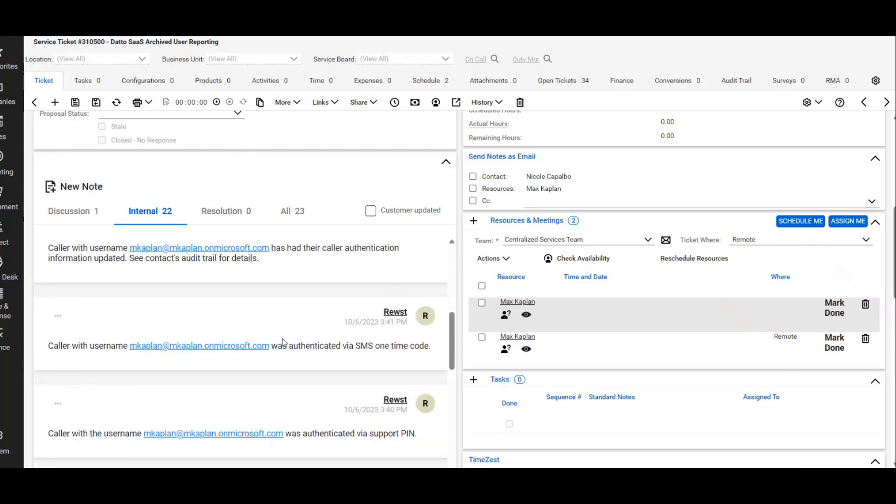